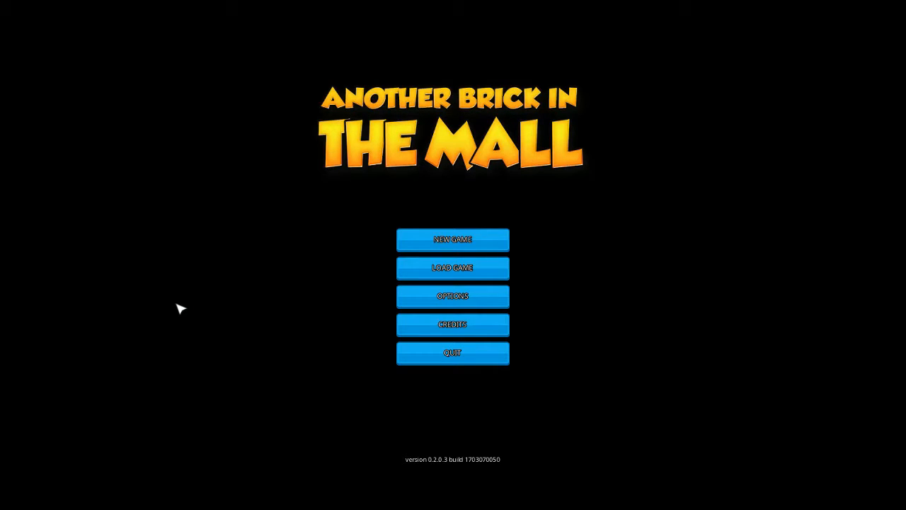
{"action": "mouse_move", "coordinate": [184, 314]}
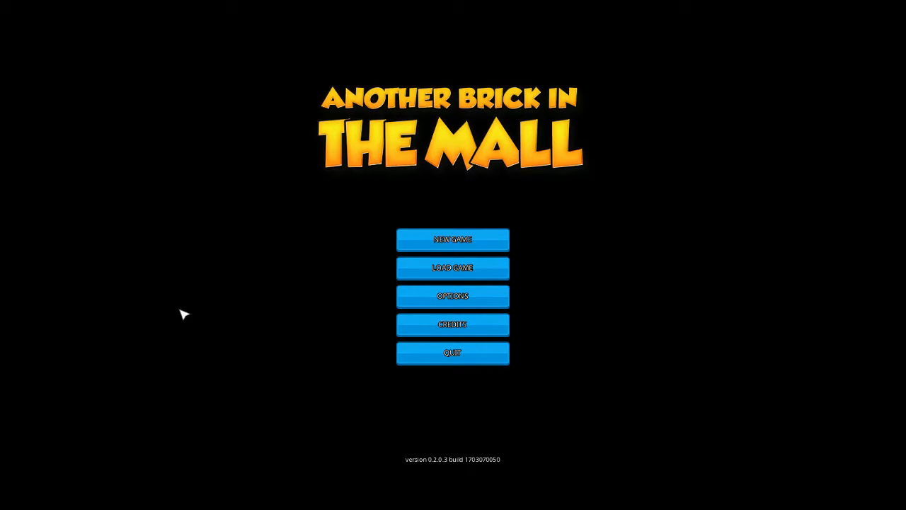
{"action": "mouse_move", "coordinate": [186, 319]}
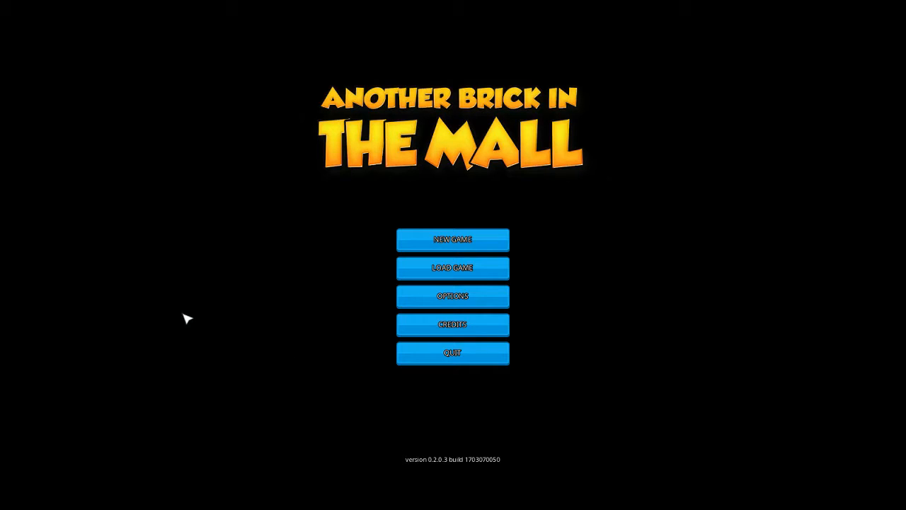
{"action": "mouse_move", "coordinate": [453, 269]}
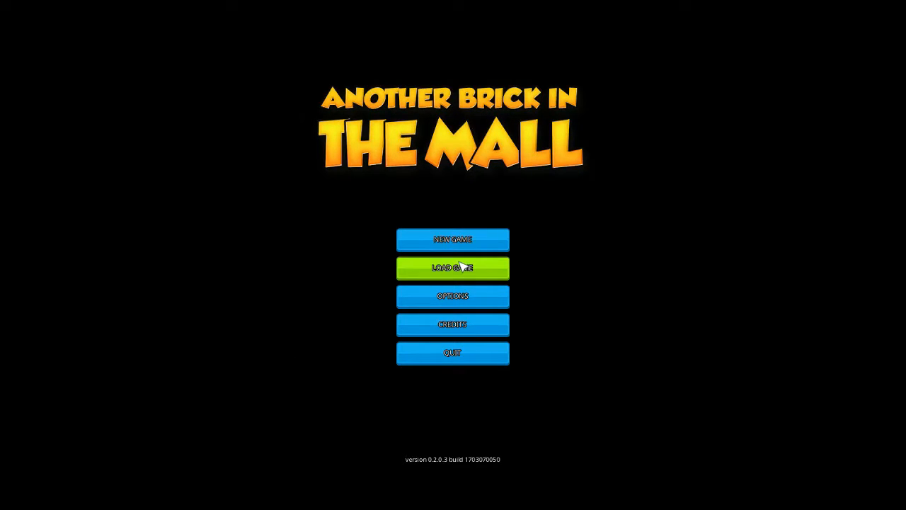
Step: Delete all three saved games from the Load Game list and return to the title menu
{"action": "left_click", "coordinate": [453, 268]}
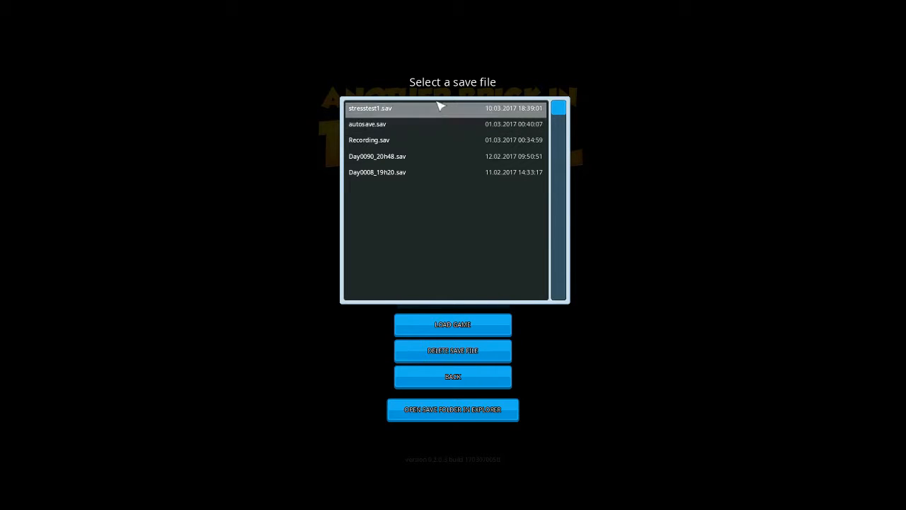
{"action": "mouse_move", "coordinate": [477, 439]}
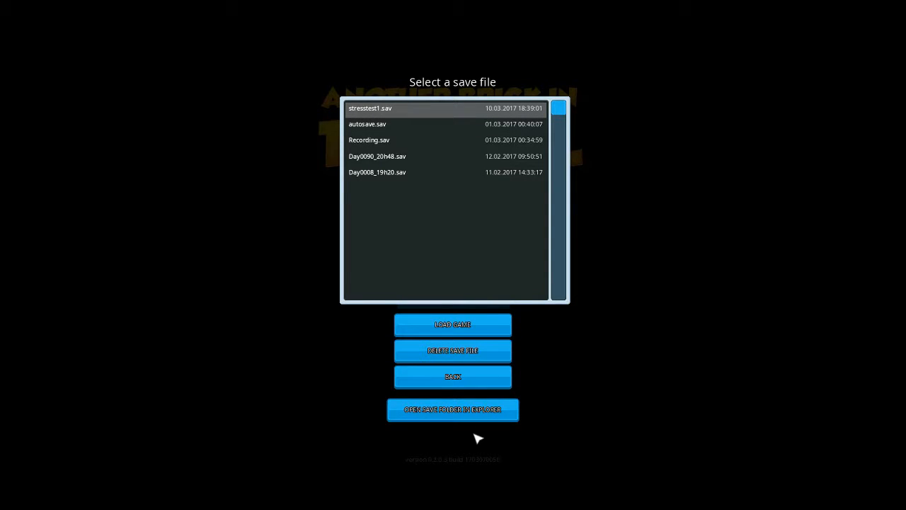
{"action": "mouse_move", "coordinate": [460, 465]}
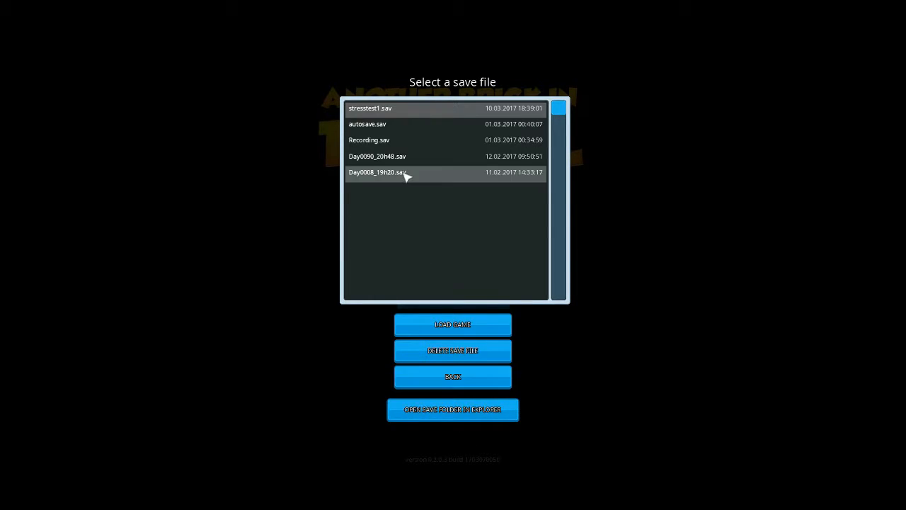
{"action": "mouse_move", "coordinate": [429, 240]}
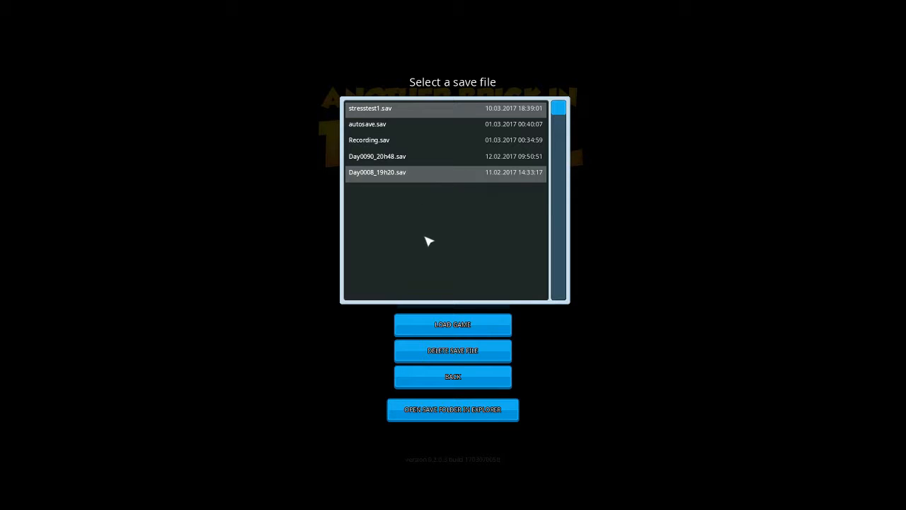
{"action": "left_click", "coordinate": [453, 351]}
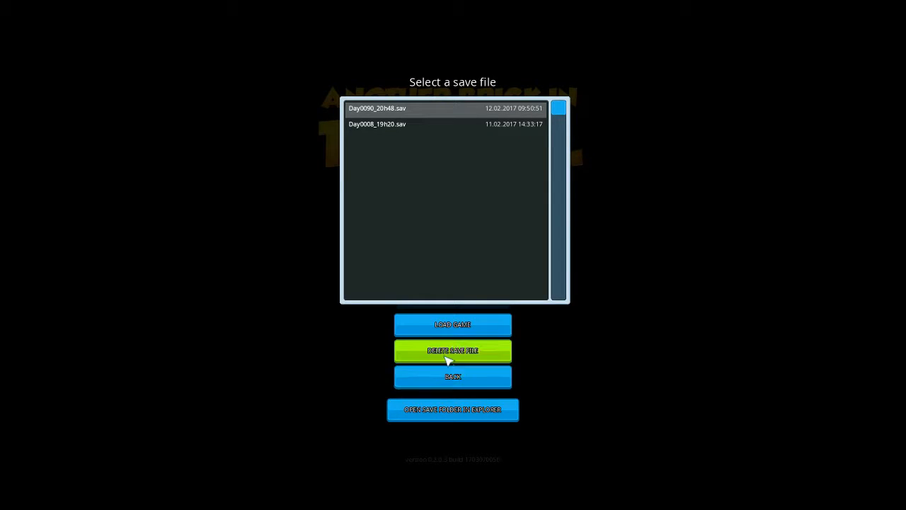
{"action": "left_click", "coordinate": [453, 351]}
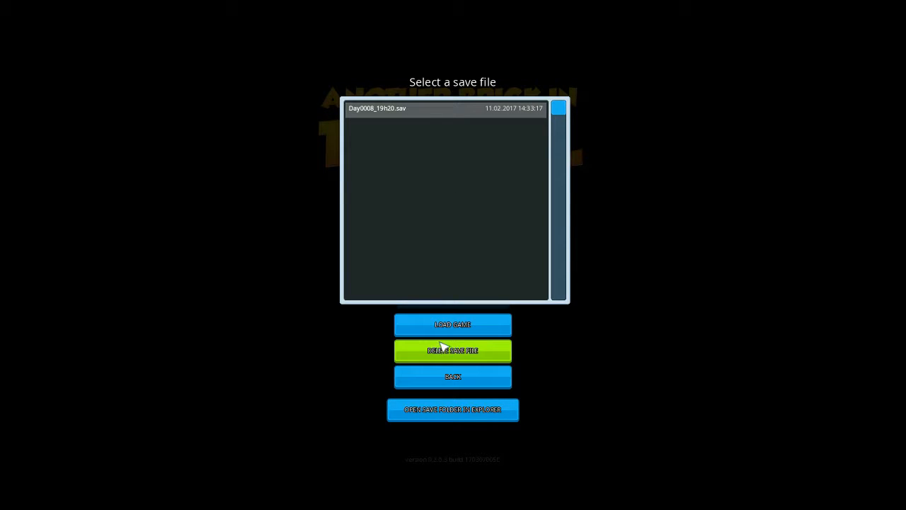
{"action": "left_click", "coordinate": [453, 349]}
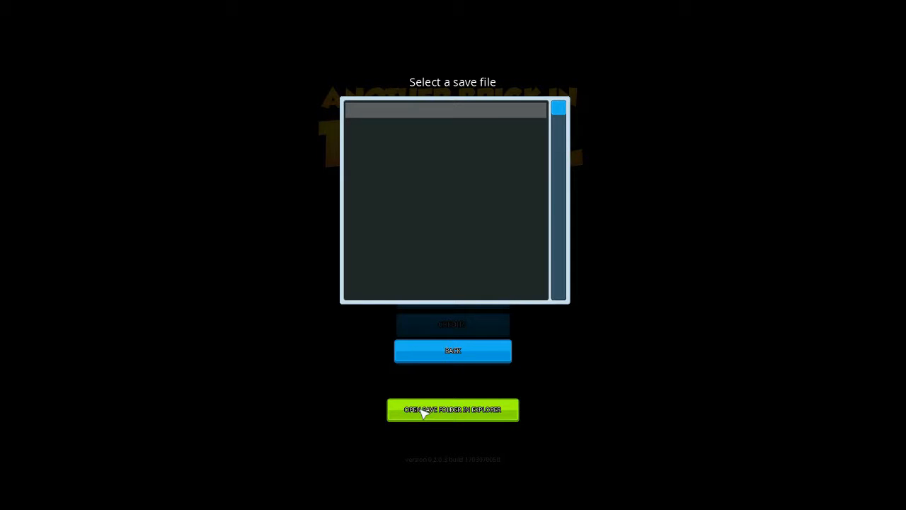
{"action": "left_click", "coordinate": [453, 351]}
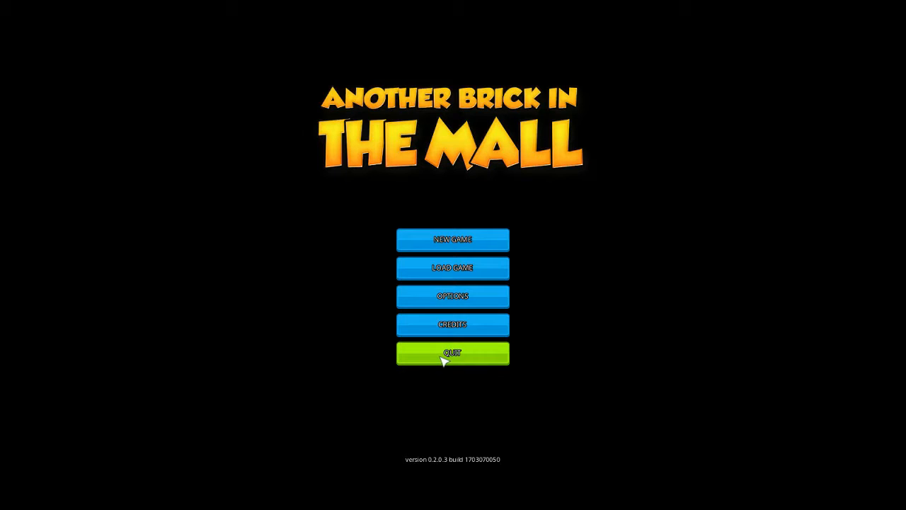
Step: Start a new game without tutorial, $200,000, normal research pace and fast builders
{"action": "left_click", "coordinate": [453, 239]}
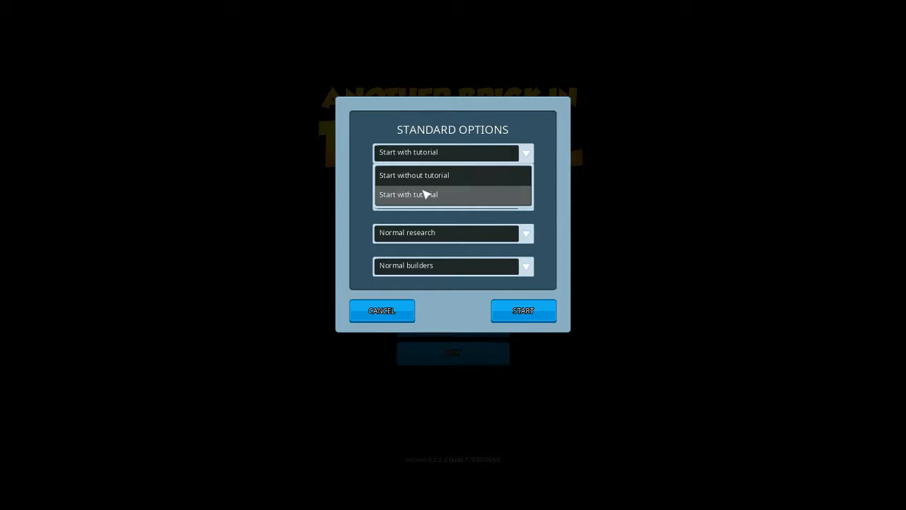
{"action": "left_click", "coordinate": [414, 176]}
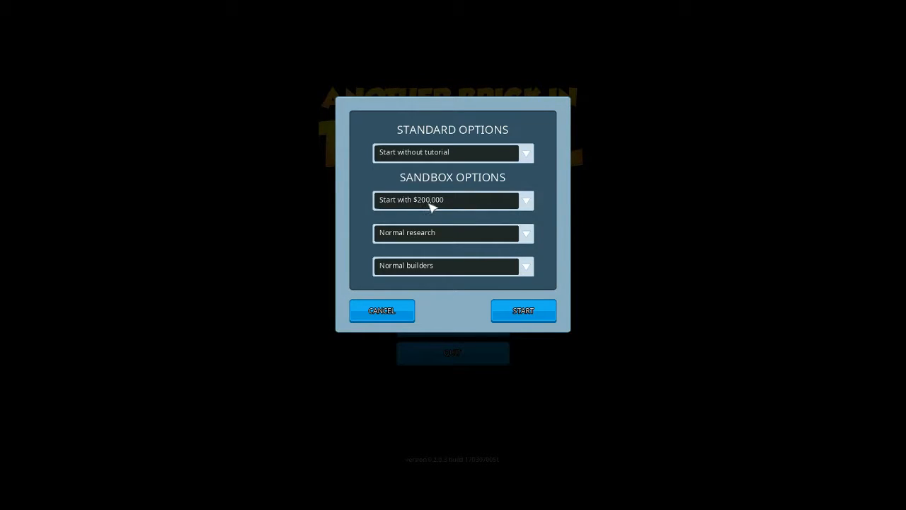
{"action": "left_click", "coordinate": [453, 200]}
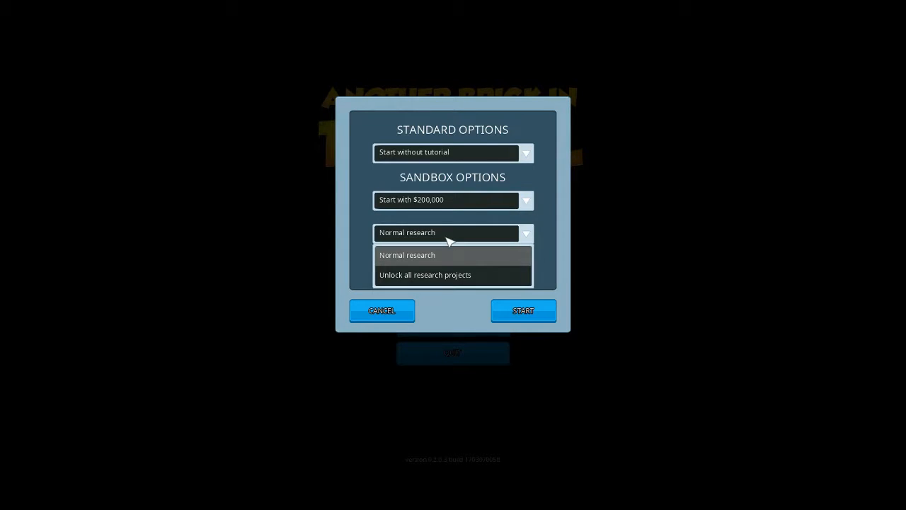
{"action": "left_click", "coordinate": [407, 255]}
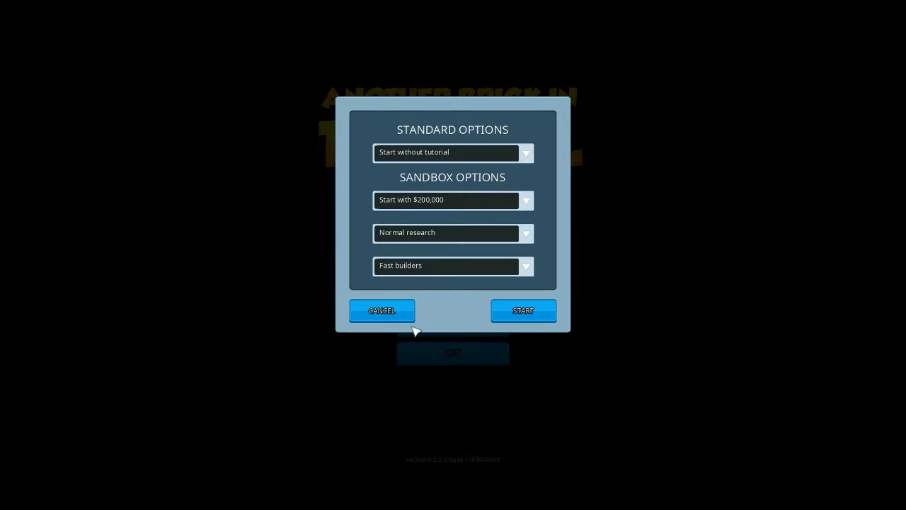
{"action": "mouse_move", "coordinate": [504, 293]}
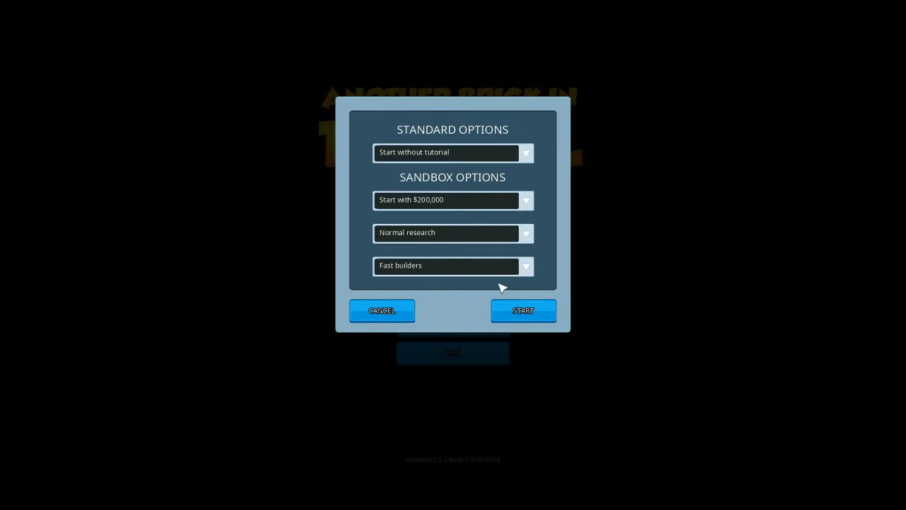
{"action": "left_click", "coordinate": [522, 312]}
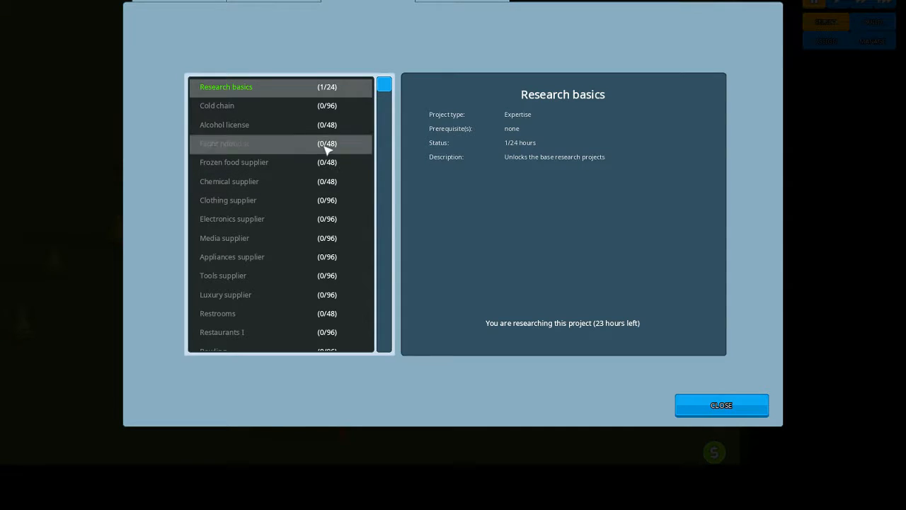
Step: Scroll through the research project list and close the research overview
{"action": "scroll", "scroll_direction": "down", "scroll_amount": 3}
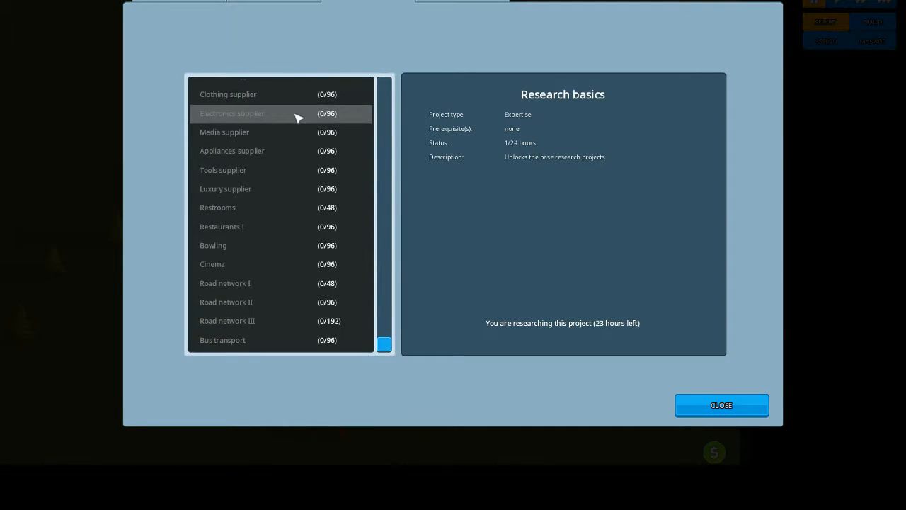
{"action": "mouse_move", "coordinate": [272, 342]}
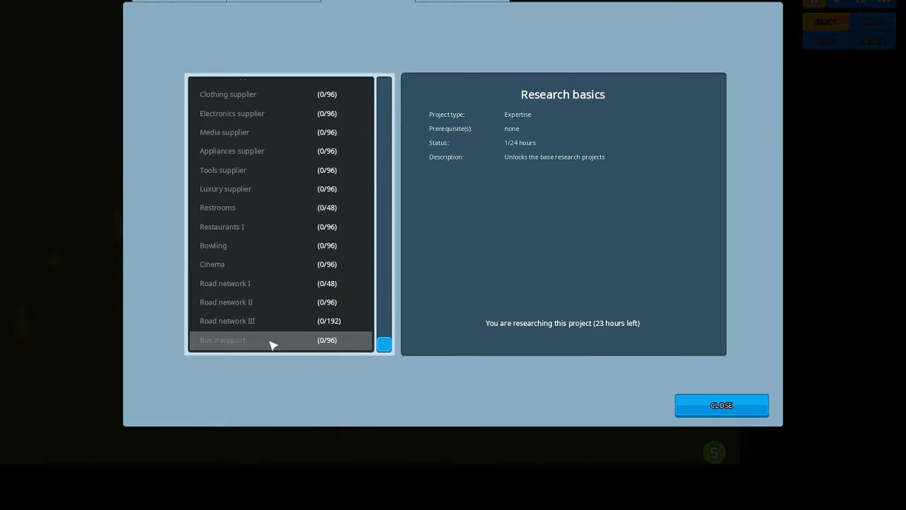
{"action": "mouse_move", "coordinate": [249, 150]}
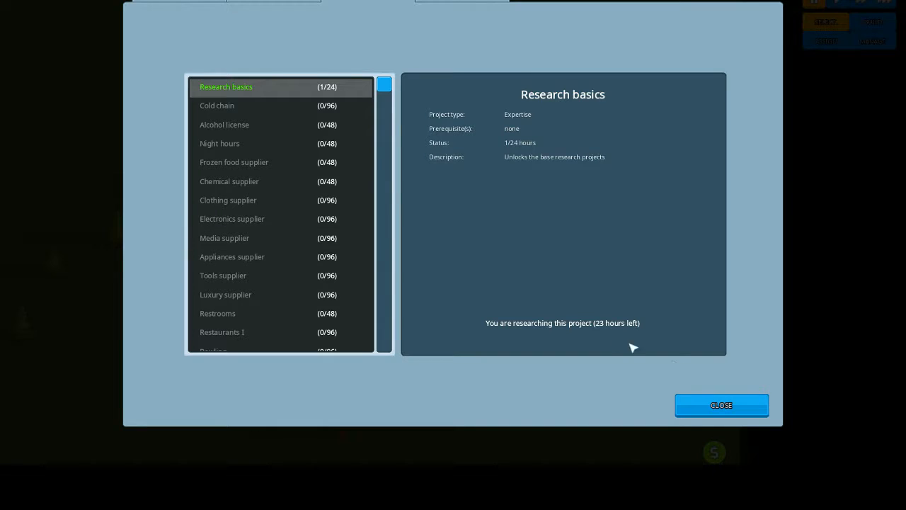
{"action": "left_click", "coordinate": [721, 405]}
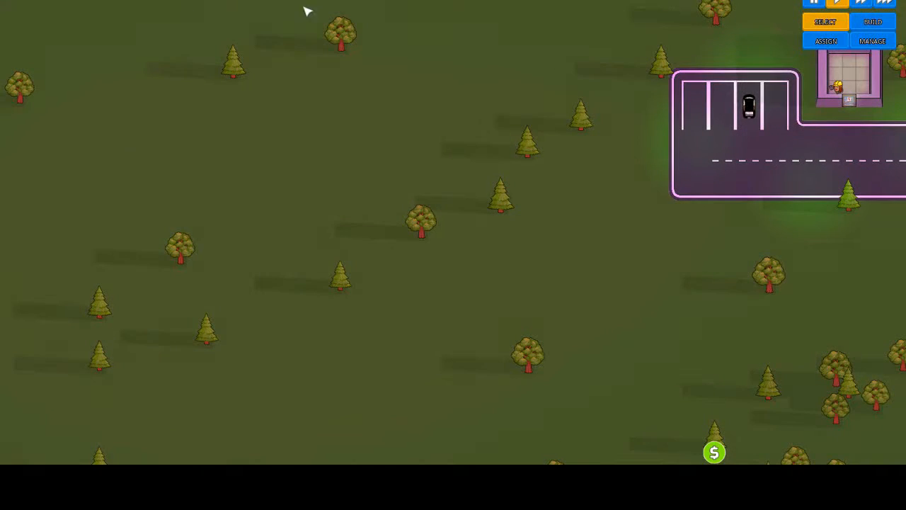
{"action": "mouse_move", "coordinate": [493, 121]}
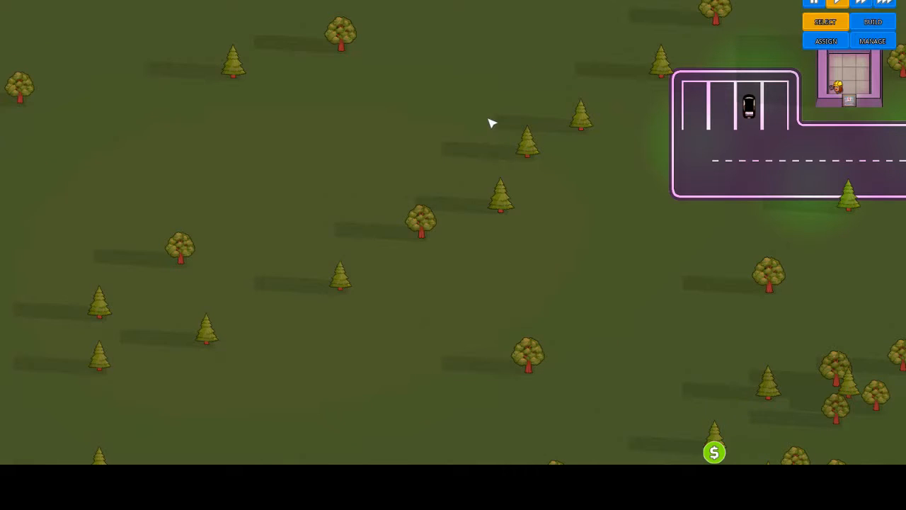
{"action": "mouse_move", "coordinate": [490, 140]}
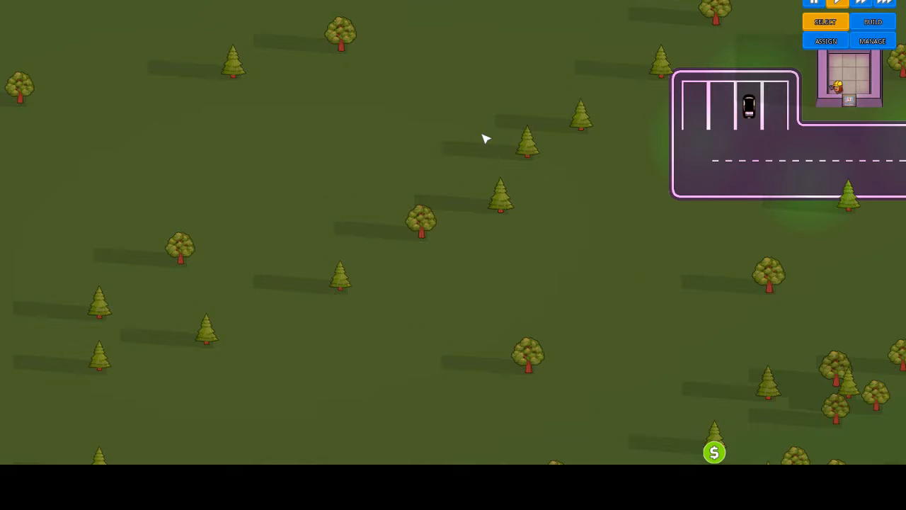
Step: Construct the store's foundations, walls and floor tiles beside the parking lot, then move to Objects
{"action": "left_click", "coordinate": [872, 21]}
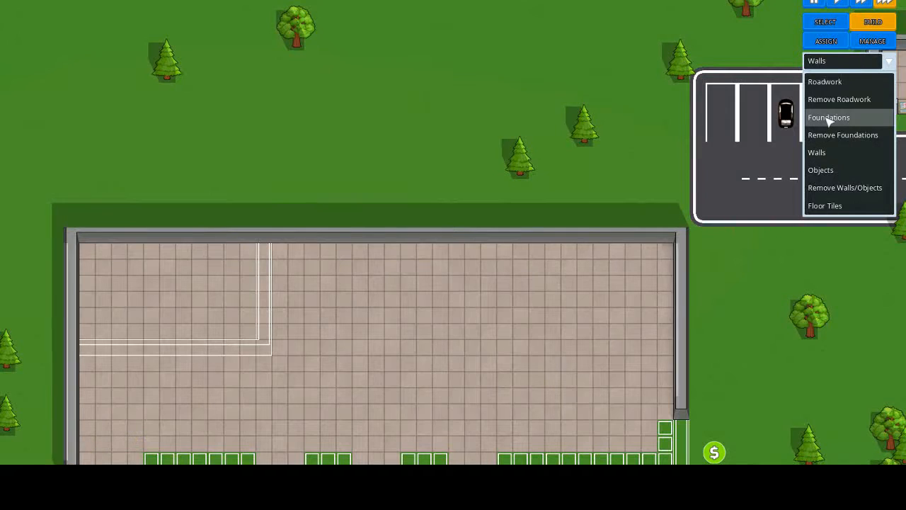
{"action": "left_click", "coordinate": [824, 81]}
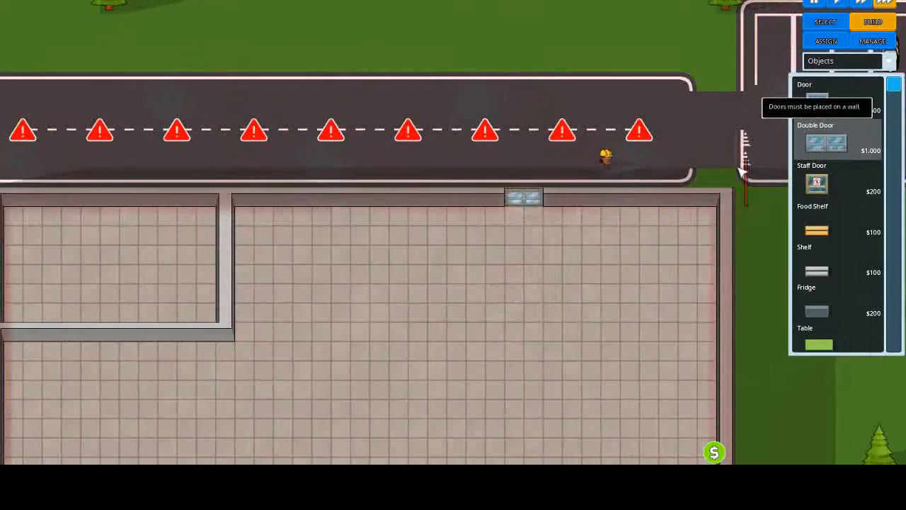
Step: Place a Double Door on the store's top wall facing the road
{"action": "left_click", "coordinate": [816, 183]}
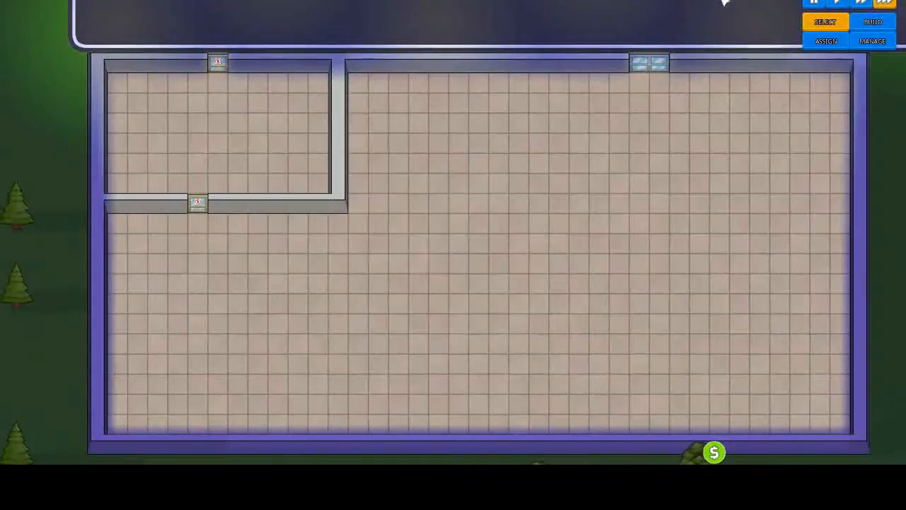
Step: Select Checkout Counter from the Objects list and place six along the right wall
{"action": "left_click", "coordinate": [872, 22]}
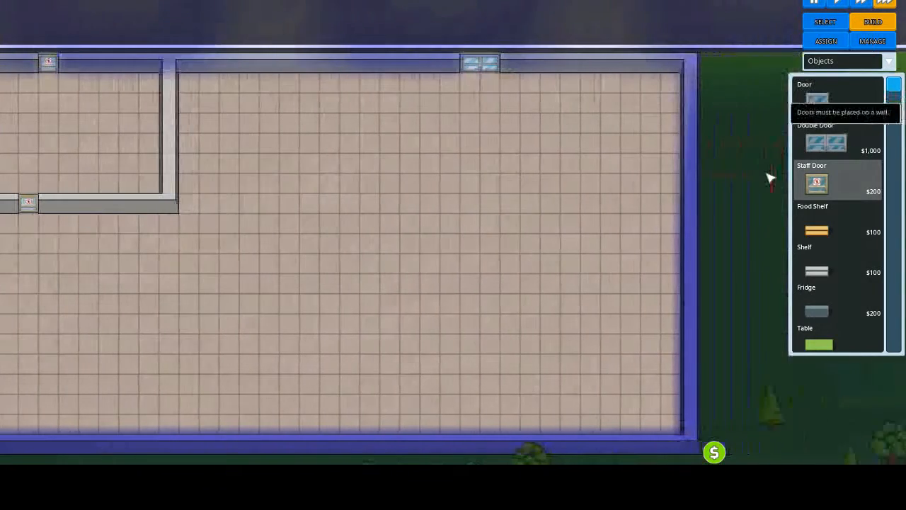
{"action": "scroll", "scroll_direction": "down", "scroll_amount": 3}
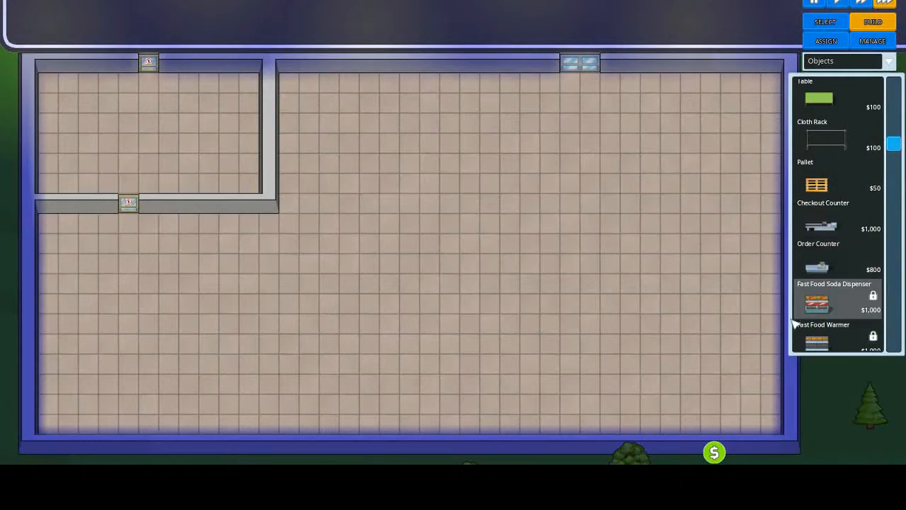
{"action": "left_click", "coordinate": [818, 228]}
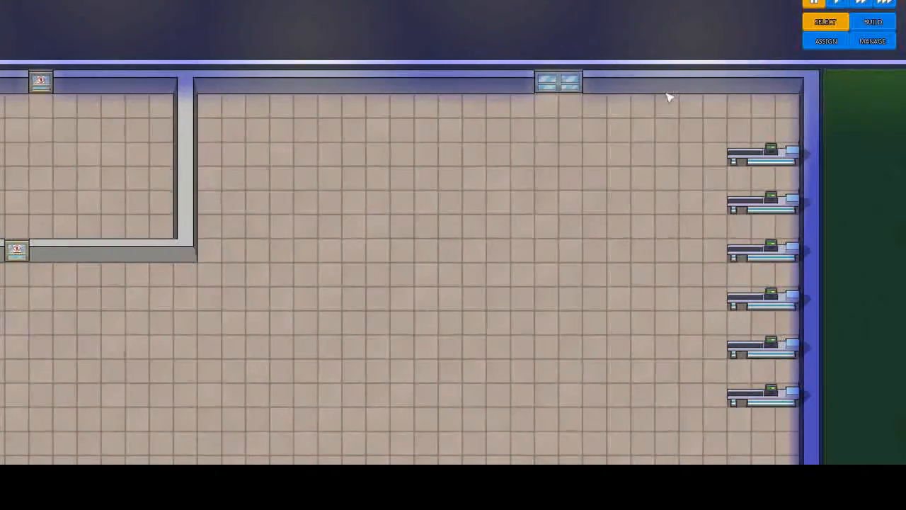
Step: Place display tables in an L along the left and bottom walls, then add clothing racks beside them
{"action": "left_click", "coordinate": [872, 21]}
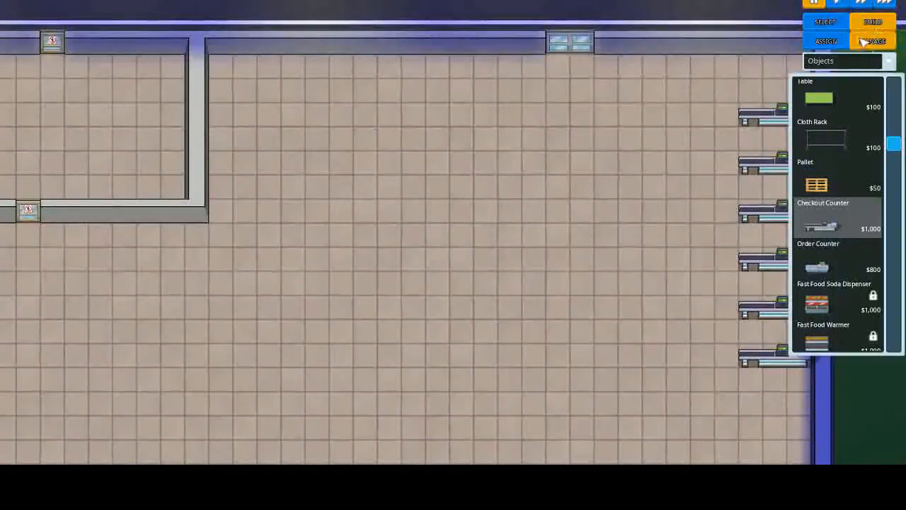
{"action": "mouse_move", "coordinate": [827, 99]}
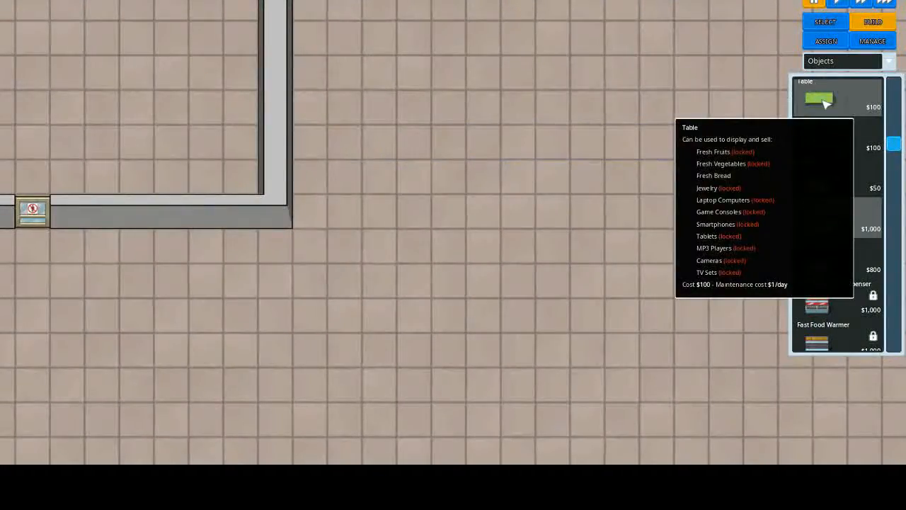
{"action": "left_click", "coordinate": [838, 96]}
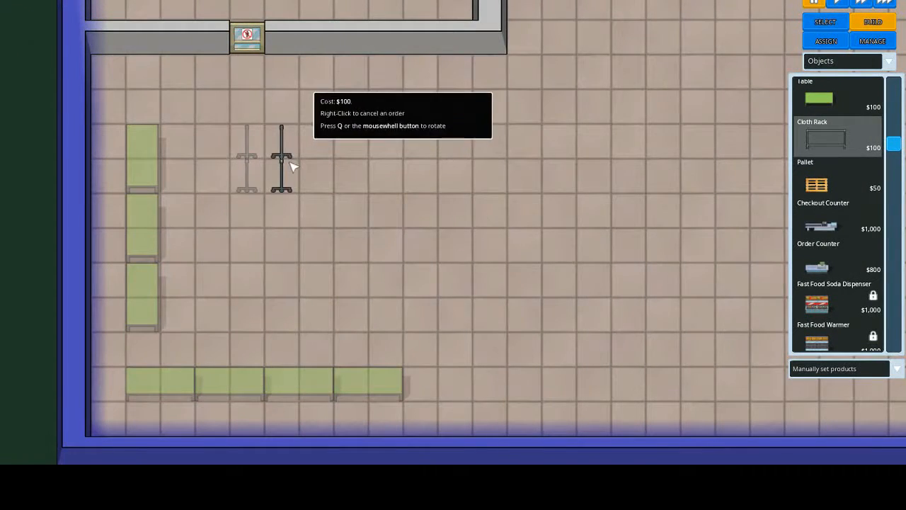
{"action": "left_click", "coordinate": [280, 156]}
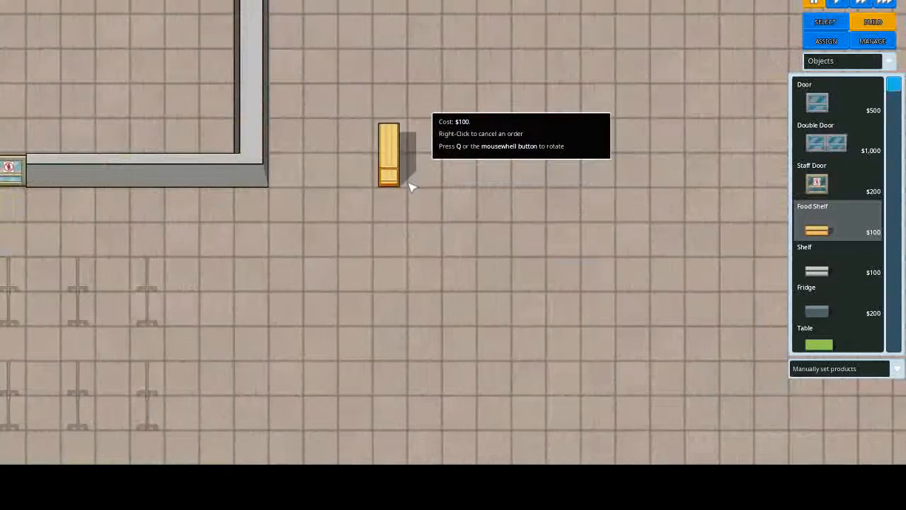
Step: Rotate the food shelf horizontally and fill the store centre with rows of food shelves, shelves and fridges
{"action": "key", "text": "q"}
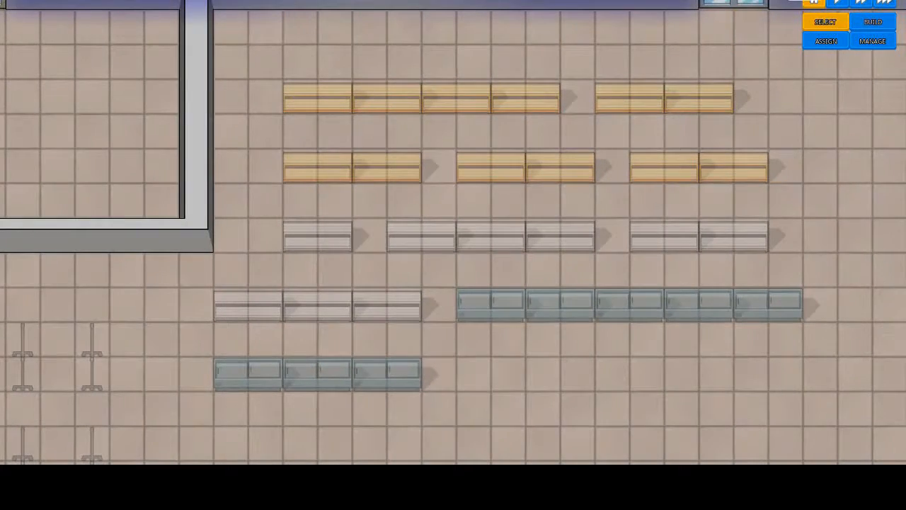
{"action": "mouse_move", "coordinate": [872, 21]}
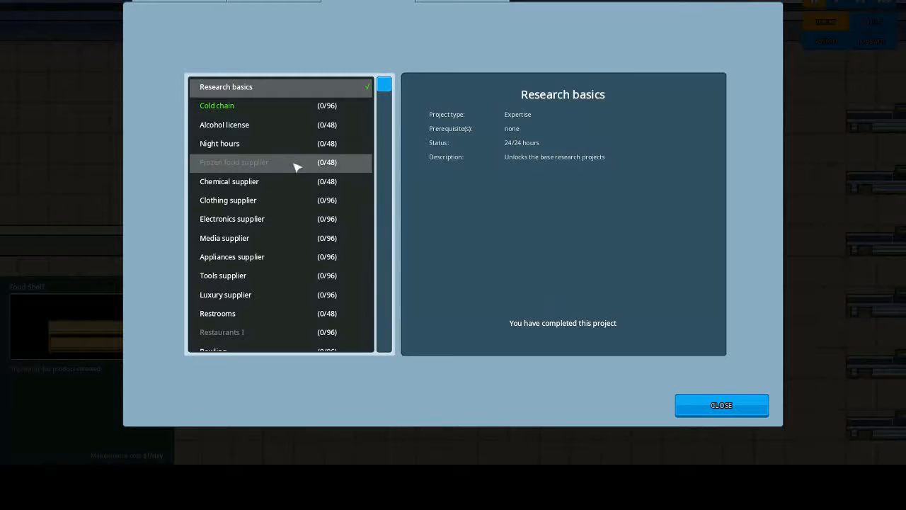
{"action": "mouse_move", "coordinate": [597, 391]}
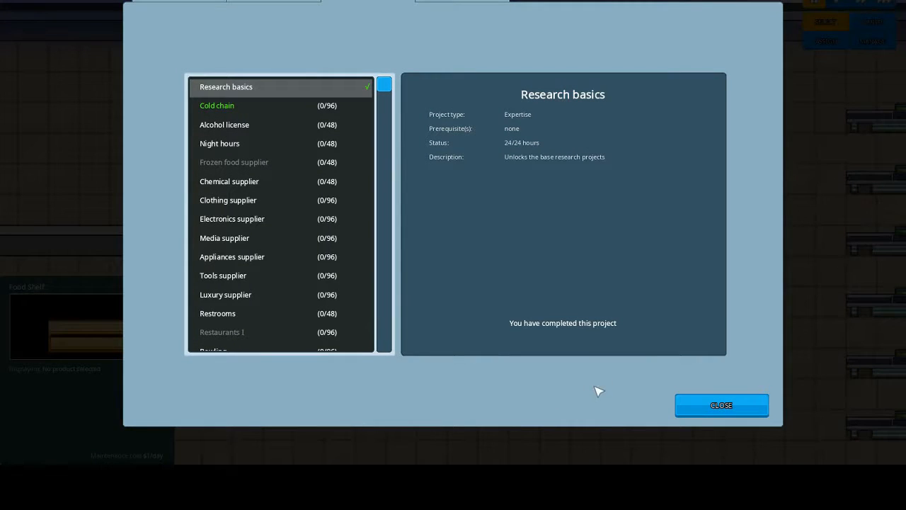
{"action": "mouse_move", "coordinate": [619, 425]}
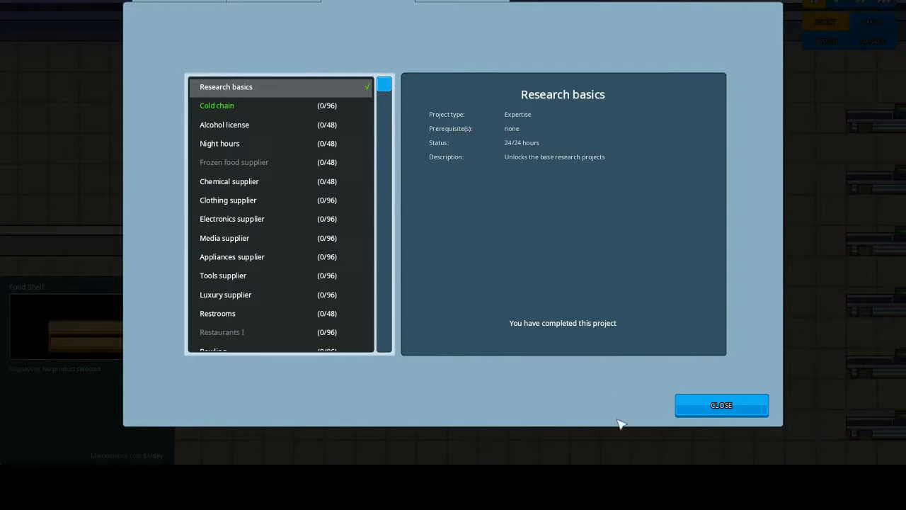
Step: Close the Research window after noting Cold chain is available
{"action": "left_click", "coordinate": [722, 405]}
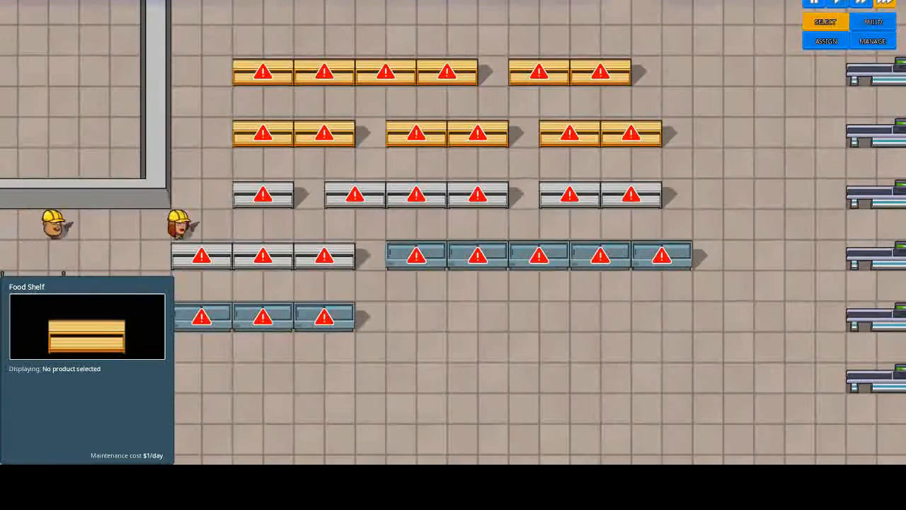
Step: Switch to the Zones view and bring up Manage Store for the Store (2) zone
{"action": "left_click", "coordinate": [825, 39]}
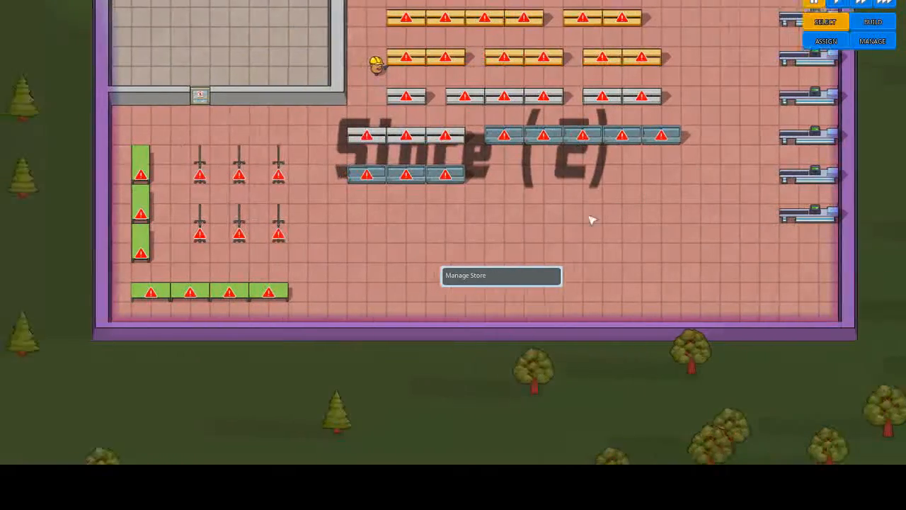
{"action": "left_click", "coordinate": [501, 274]}
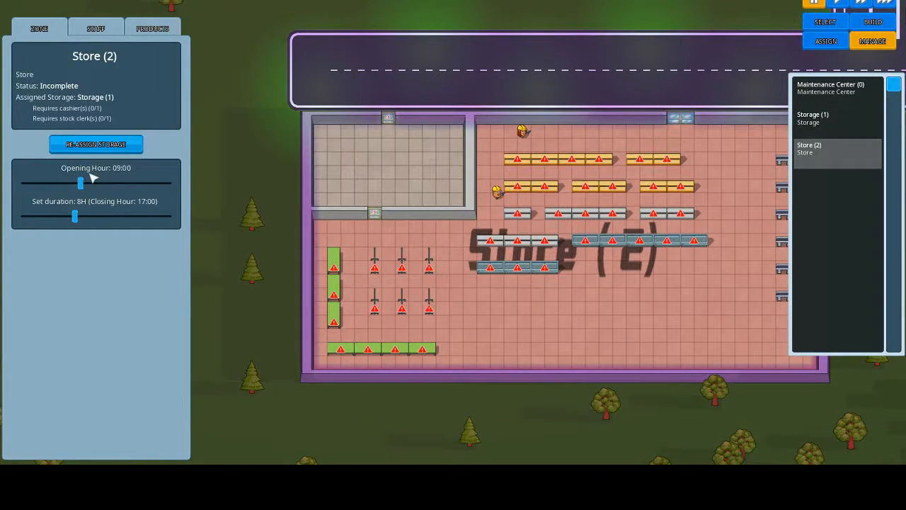
Step: Set Store (2) to open at 06:00 for 18 hours, closing at 00:00
{"action": "left_click_drag", "start_coordinate": [79, 183], "coordinate": [68, 183]}
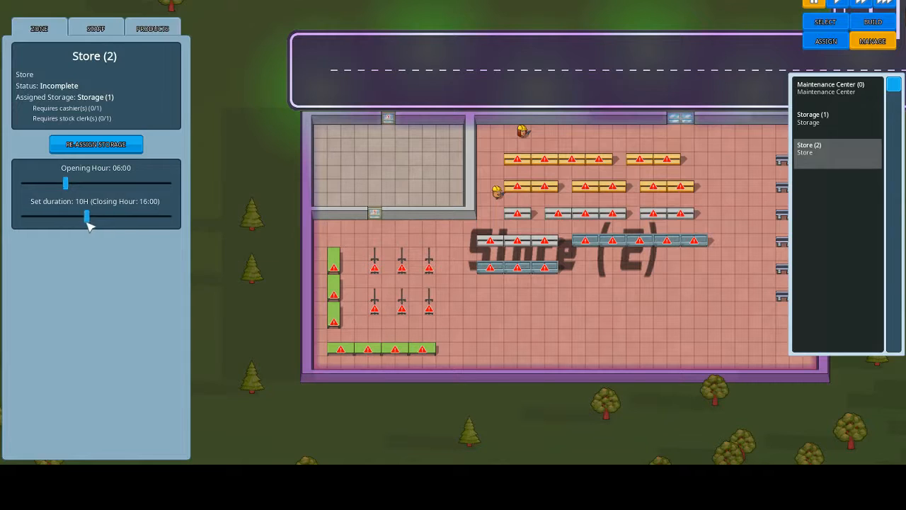
{"action": "left_click_drag", "start_coordinate": [88, 215], "coordinate": [130, 215]}
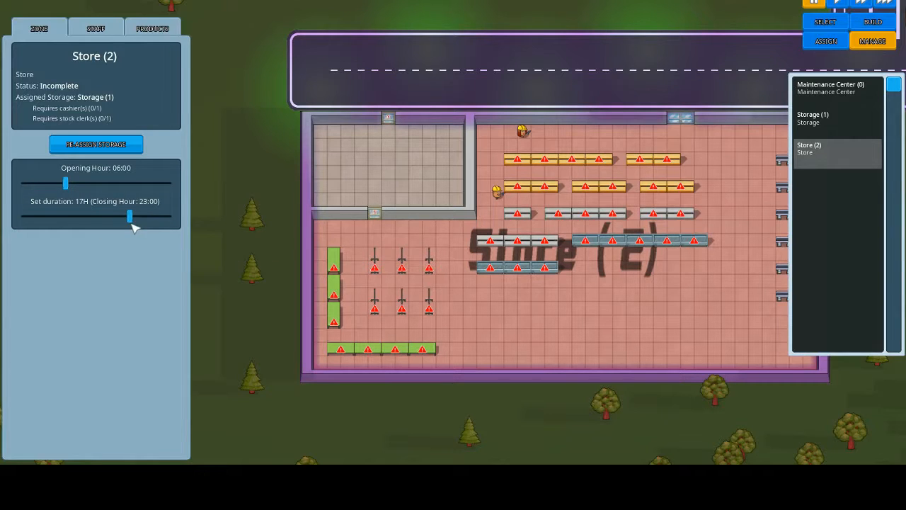
{"action": "left_click_drag", "start_coordinate": [131, 215], "coordinate": [119, 215]}
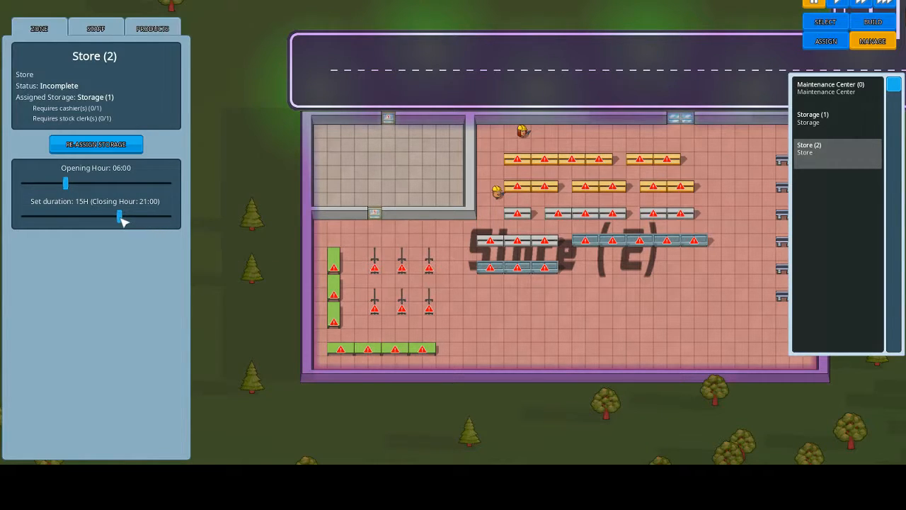
{"action": "left_click_drag", "start_coordinate": [119, 215], "coordinate": [134, 215]}
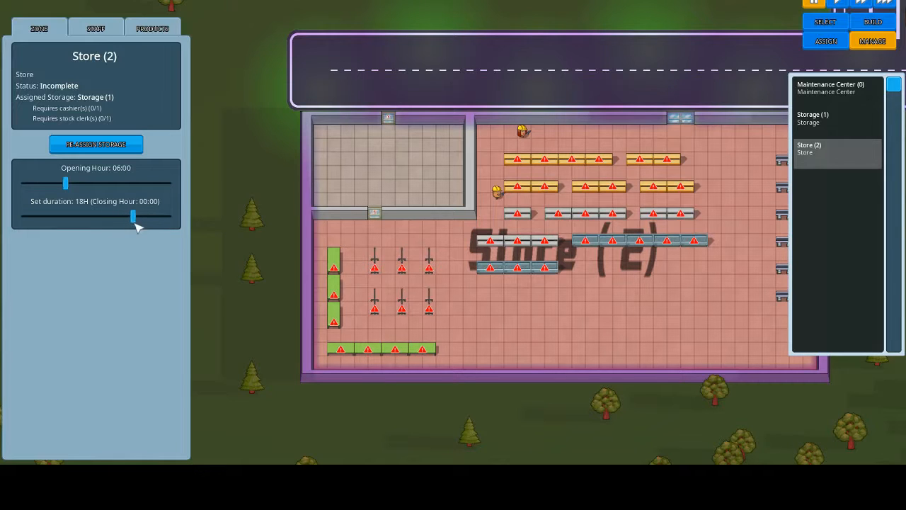
{"action": "left_click_drag", "start_coordinate": [133, 215], "coordinate": [130, 215]}
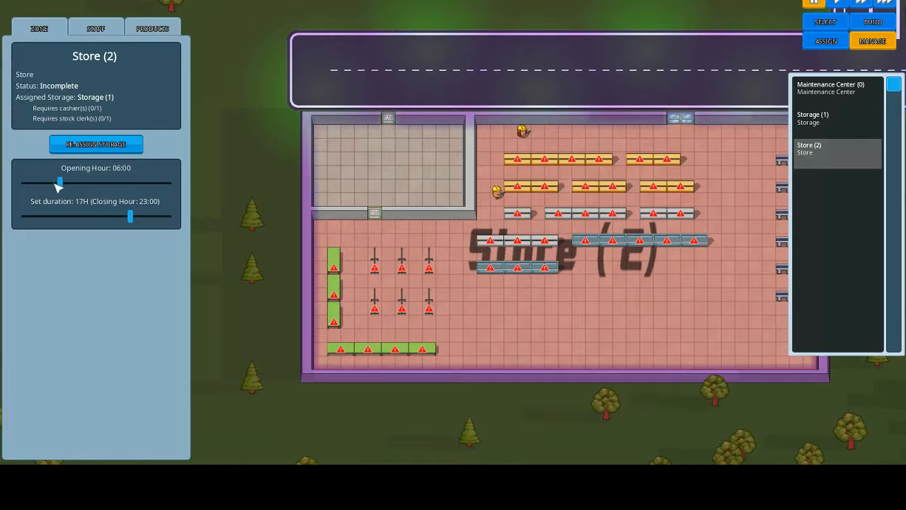
{"action": "left_click_drag", "start_coordinate": [130, 215], "coordinate": [136, 215]}
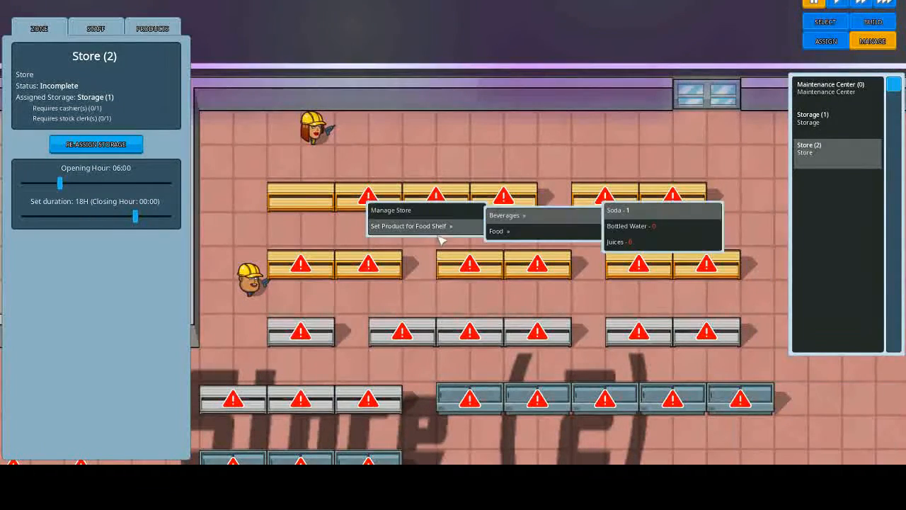
{"action": "mouse_move", "coordinate": [630, 227]}
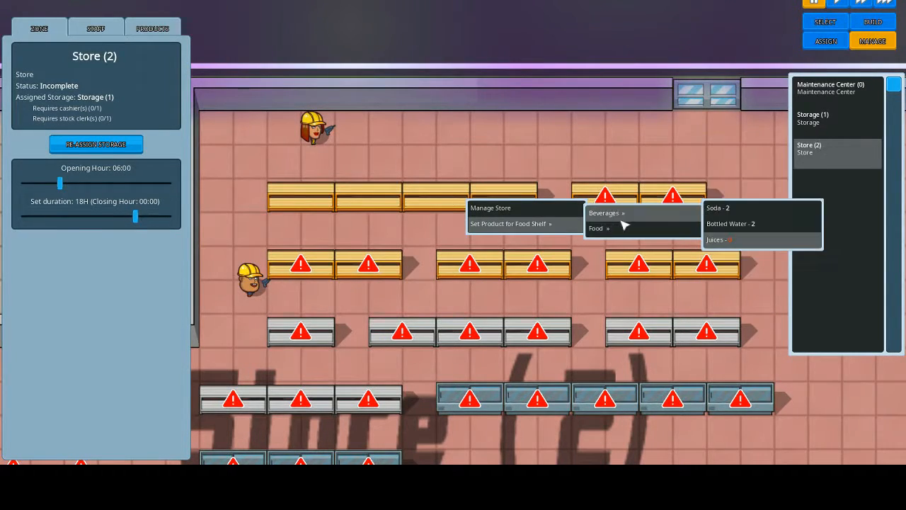
{"action": "mouse_move", "coordinate": [598, 228]}
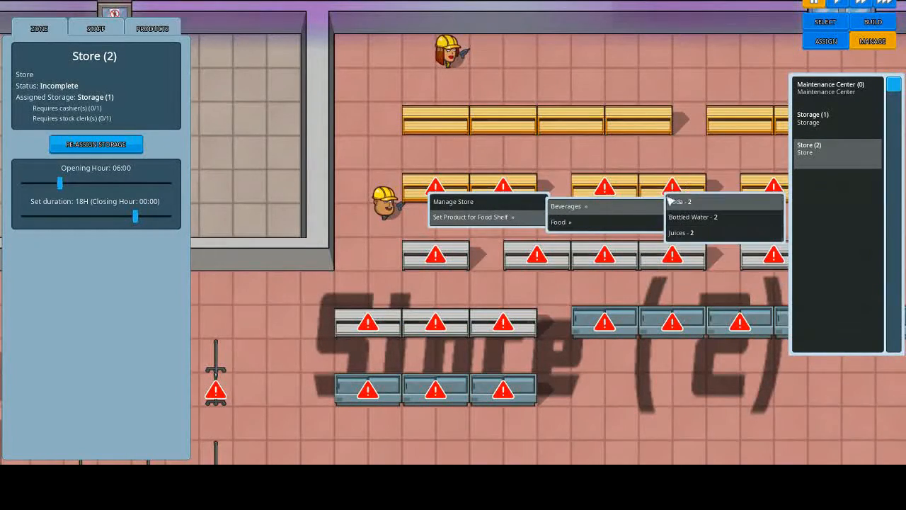
{"action": "mouse_move", "coordinate": [691, 139]}
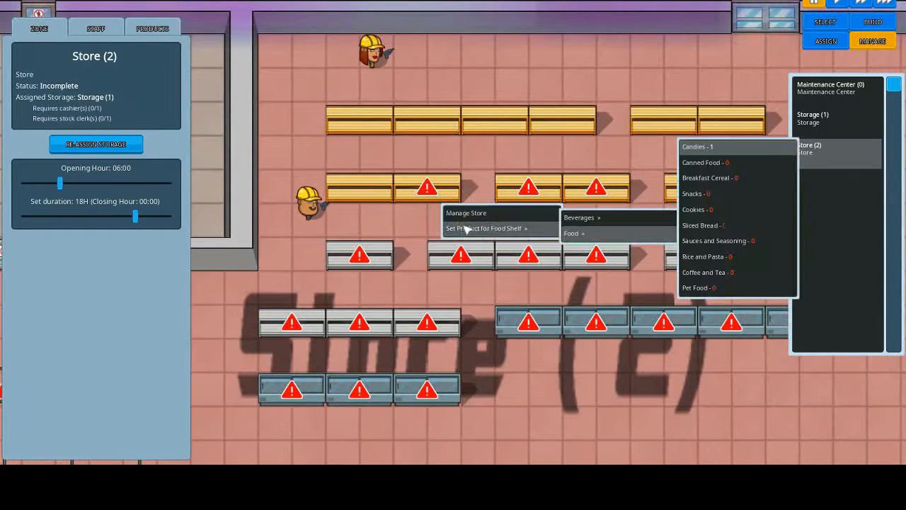
{"action": "mouse_move", "coordinate": [570, 240]}
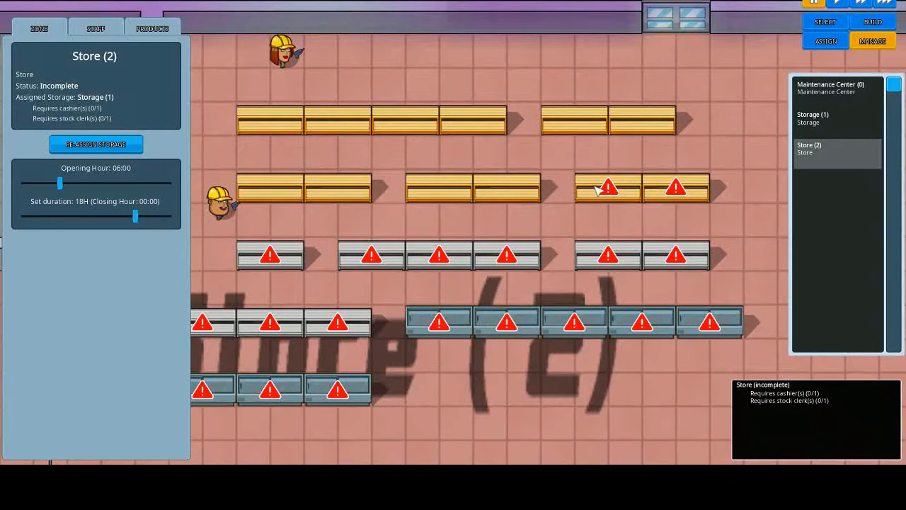
Step: Bring up the product options for one of the store shelves
{"action": "right_click", "coordinate": [609, 187]}
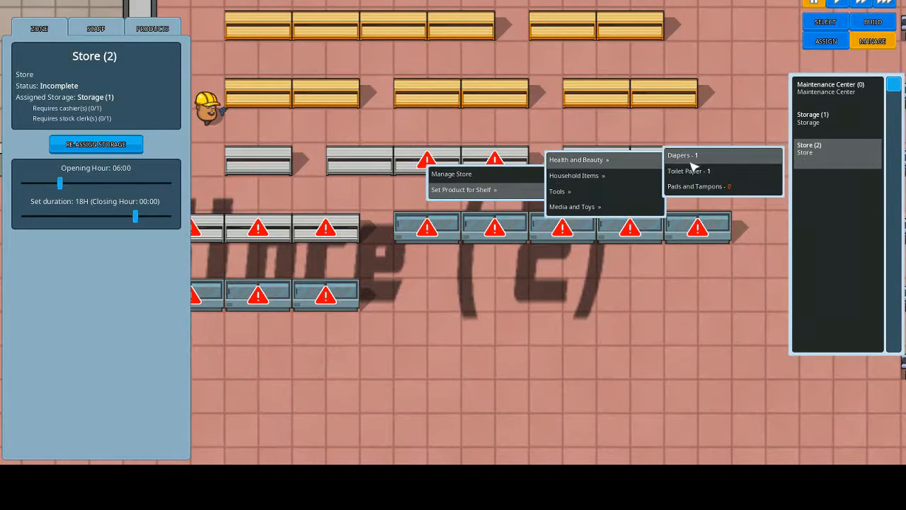
{"action": "mouse_move", "coordinate": [710, 187]}
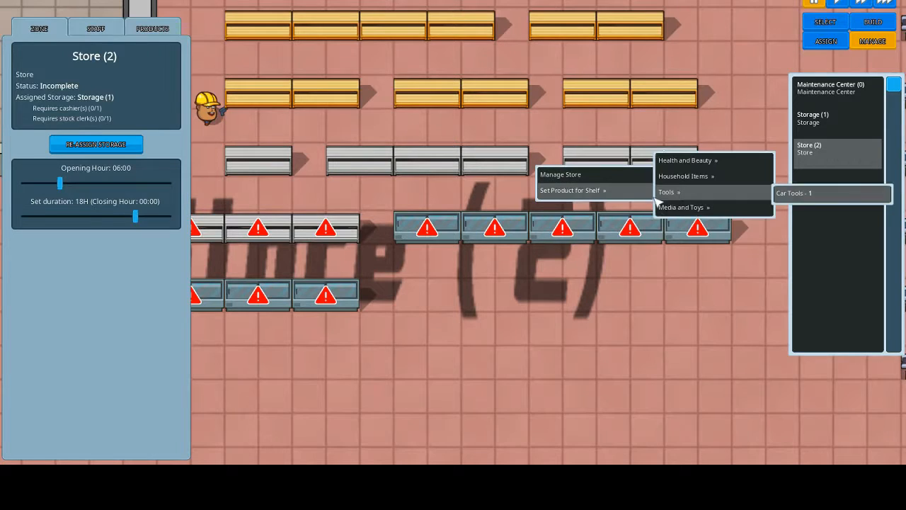
{"action": "mouse_move", "coordinate": [705, 176]}
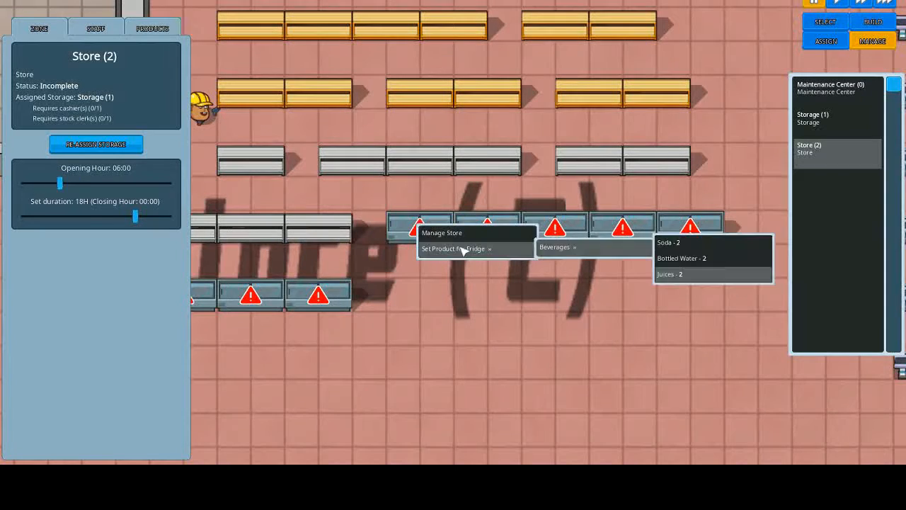
{"action": "mouse_move", "coordinate": [593, 252]}
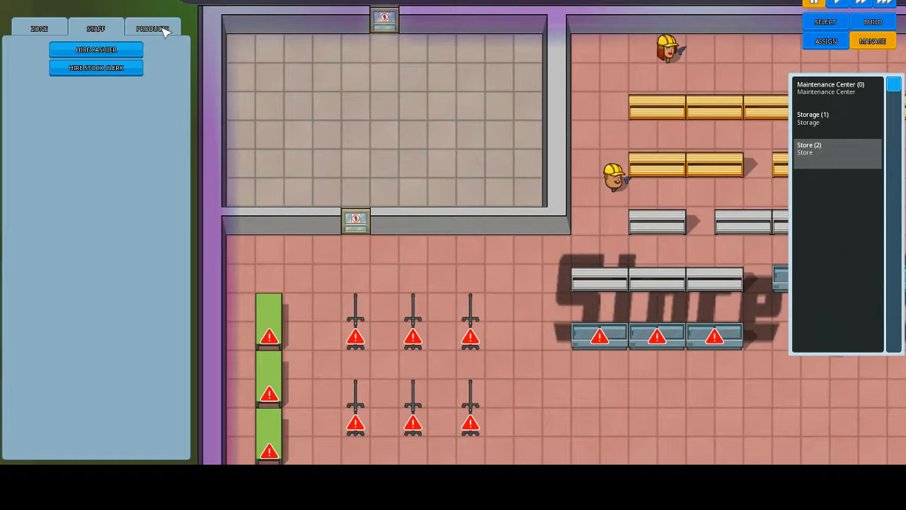
Step: Hire the first two cashier applicants and extend the second one's shift to 12 hours
{"action": "left_click", "coordinate": [97, 48]}
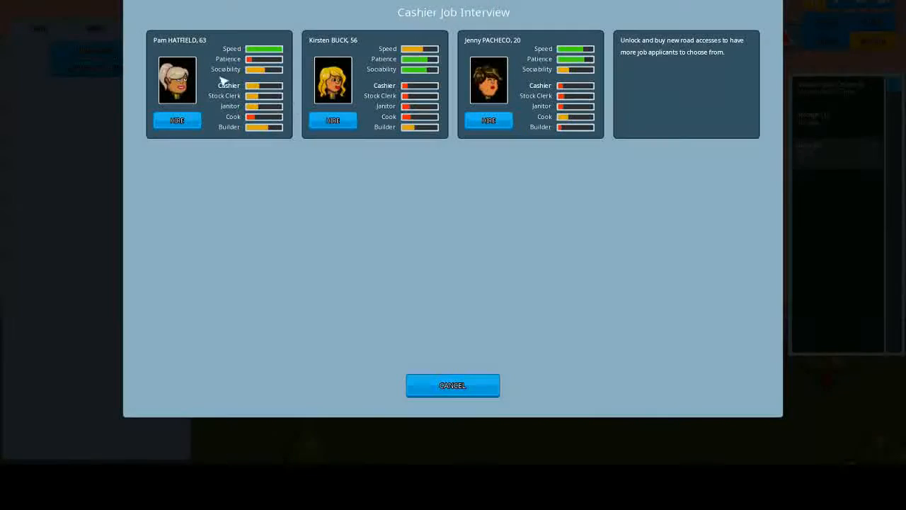
{"action": "left_click", "coordinate": [176, 118]}
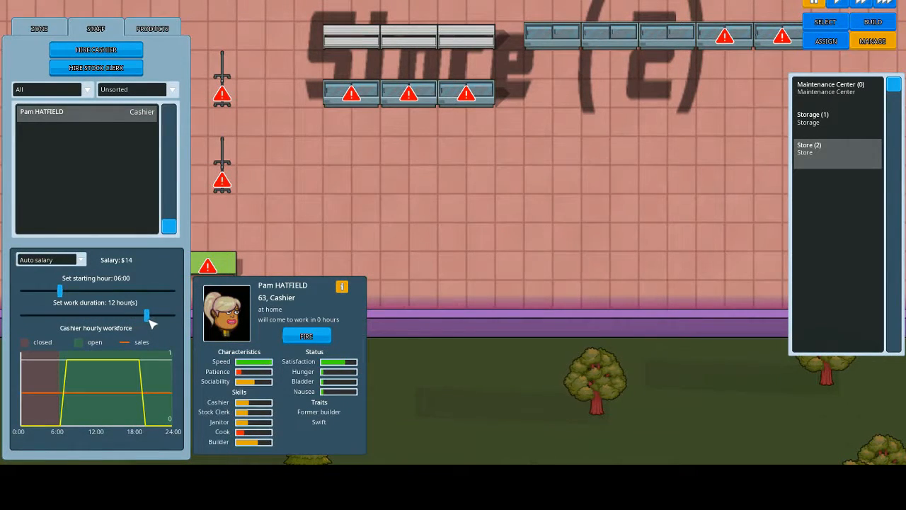
{"action": "left_click", "coordinate": [97, 48]}
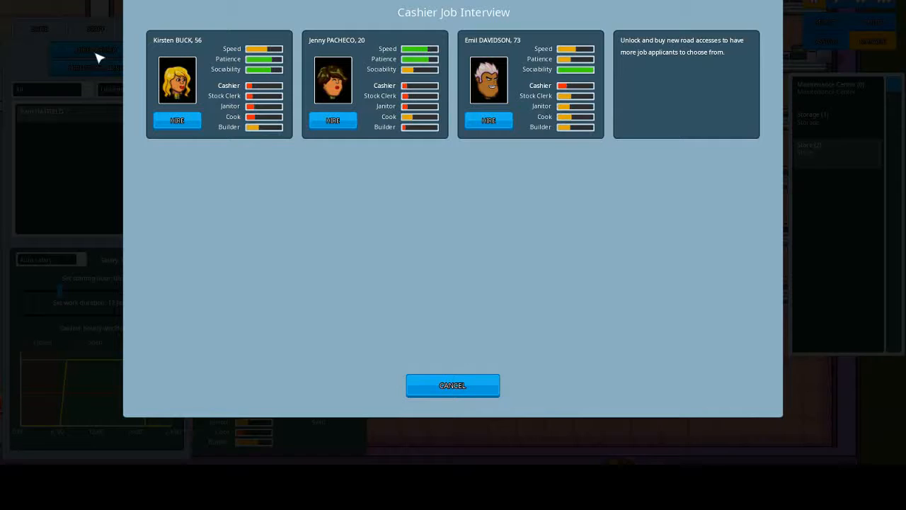
{"action": "left_click", "coordinate": [333, 119]}
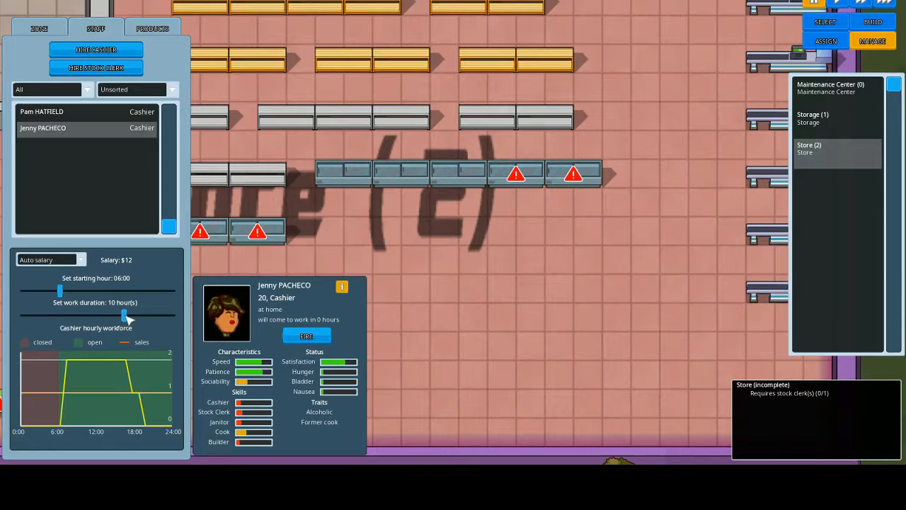
{"action": "left_click_drag", "start_coordinate": [125, 314], "coordinate": [144, 314]}
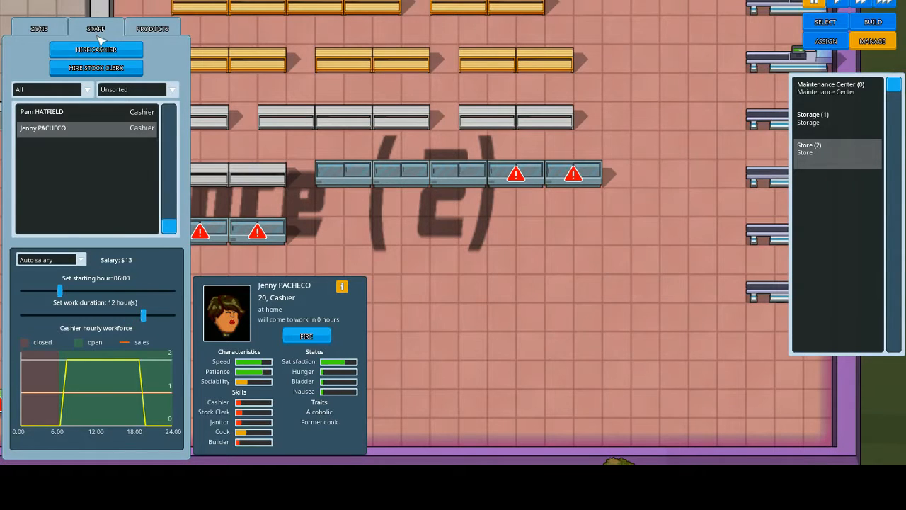
Step: Hire a third cashier on a 12-hour shift and list applicants for a fourth
{"action": "left_click", "coordinate": [96, 50]}
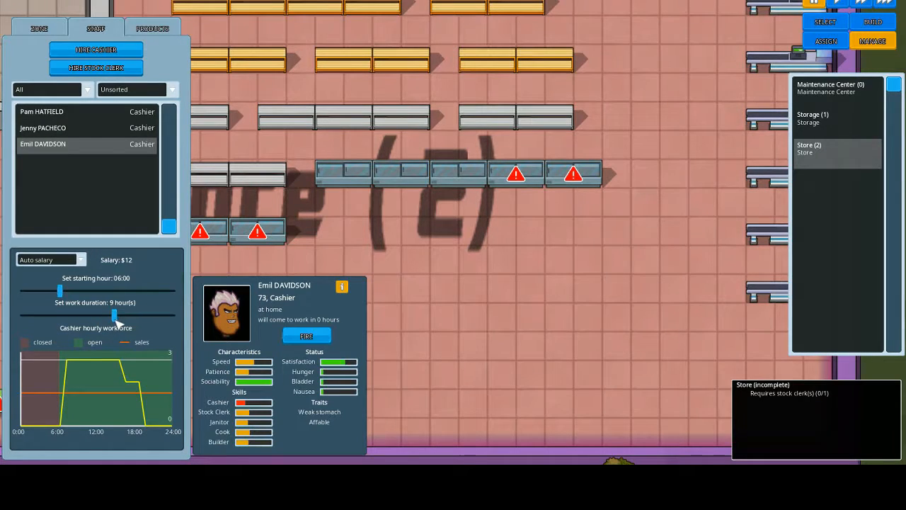
{"action": "left_click_drag", "start_coordinate": [115, 316], "coordinate": [144, 316]}
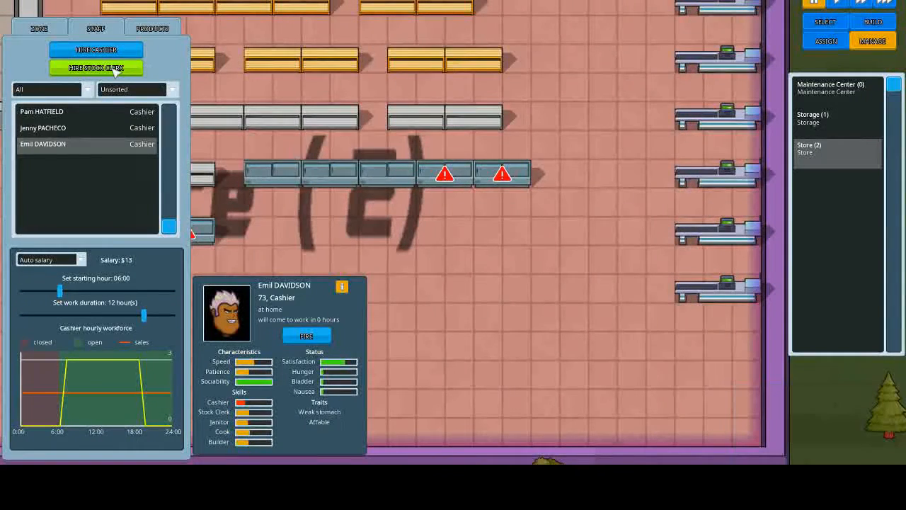
{"action": "left_click", "coordinate": [97, 49]}
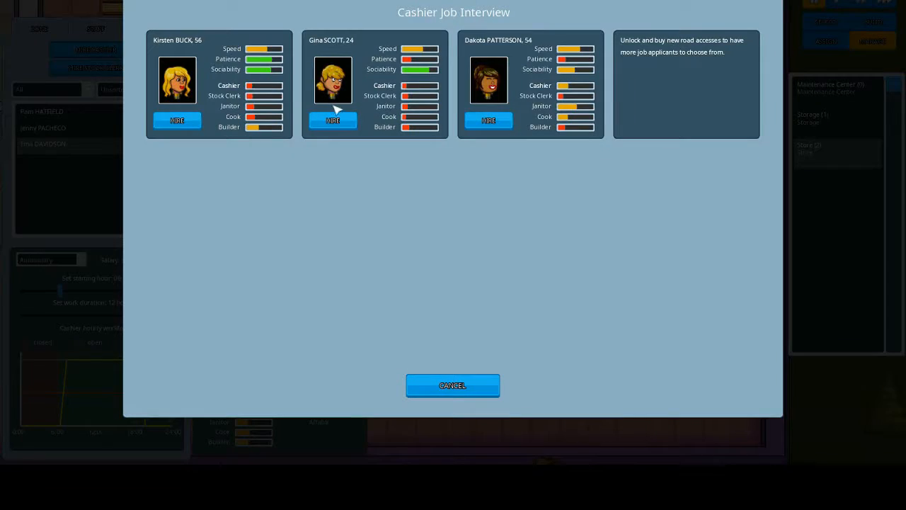
Step: Hire a fourth cashier on a 6-hour evening shift starting at 18:00
{"action": "left_click", "coordinate": [332, 119]}
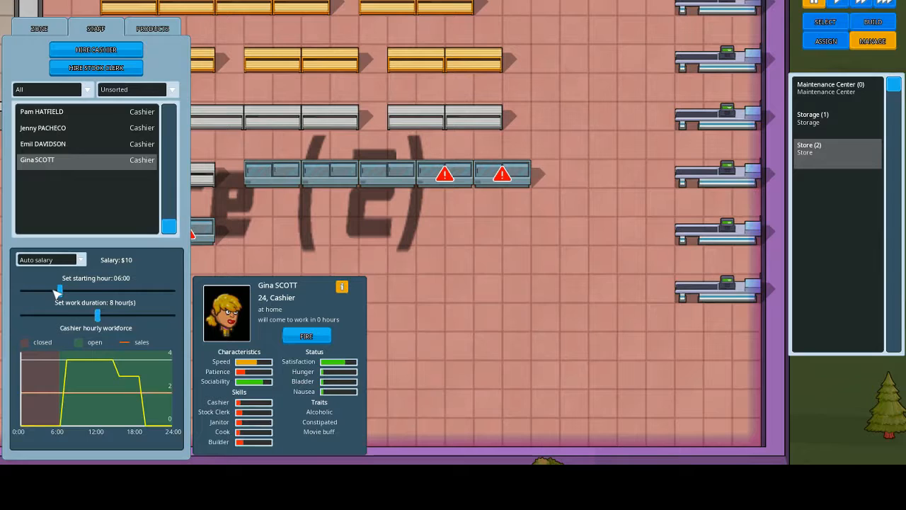
{"action": "left_click_drag", "start_coordinate": [59, 290], "coordinate": [119, 290]}
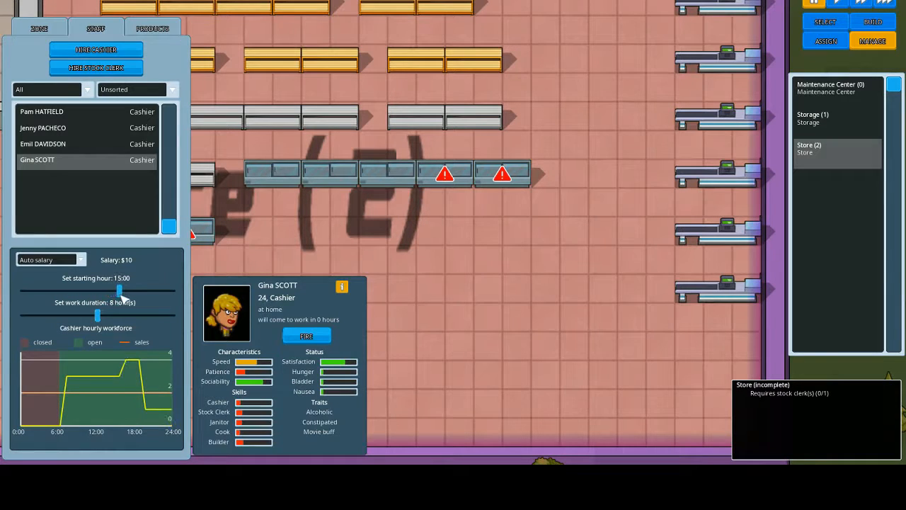
{"action": "left_click_drag", "start_coordinate": [119, 292], "coordinate": [136, 291]}
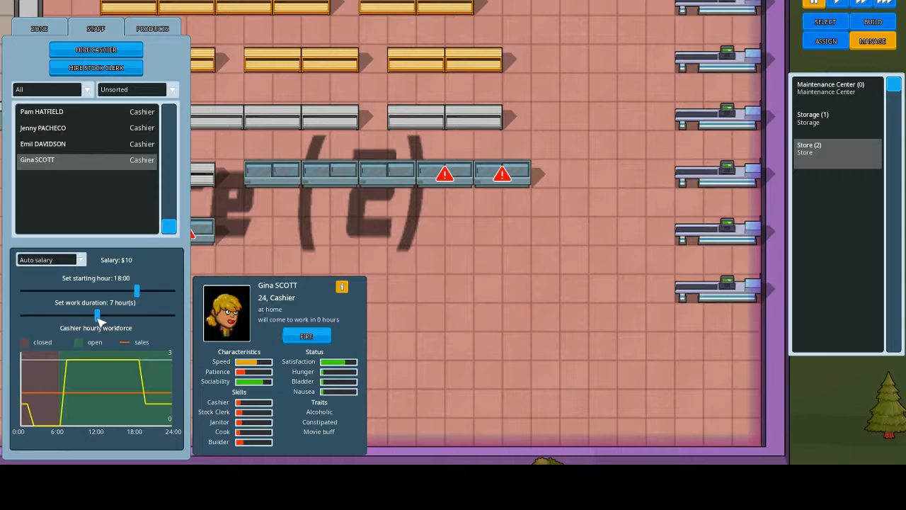
{"action": "mouse_move", "coordinate": [125, 378]}
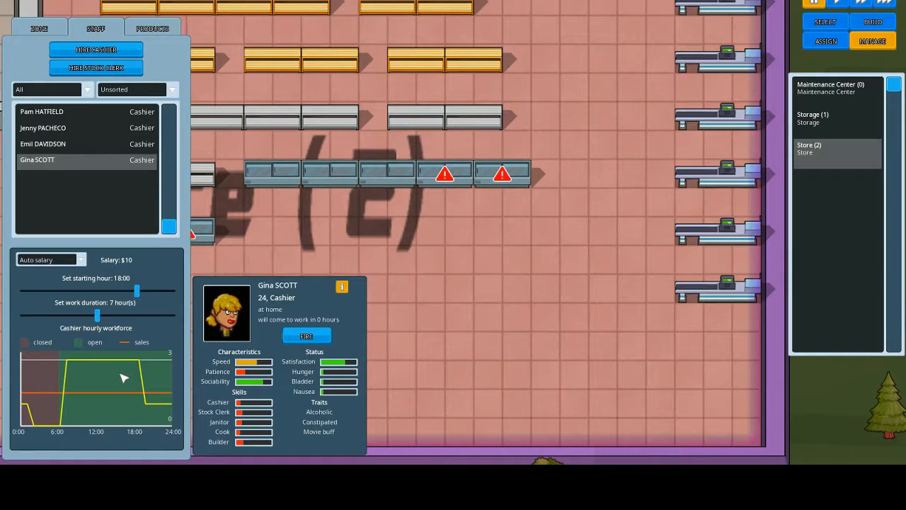
{"action": "mouse_move", "coordinate": [100, 314]}
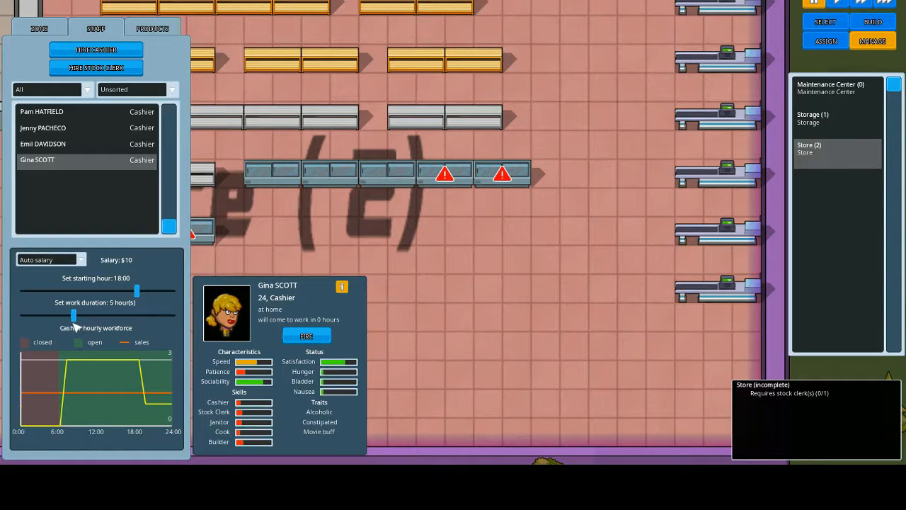
{"action": "left_click_drag", "start_coordinate": [73, 315], "coordinate": [85, 316]}
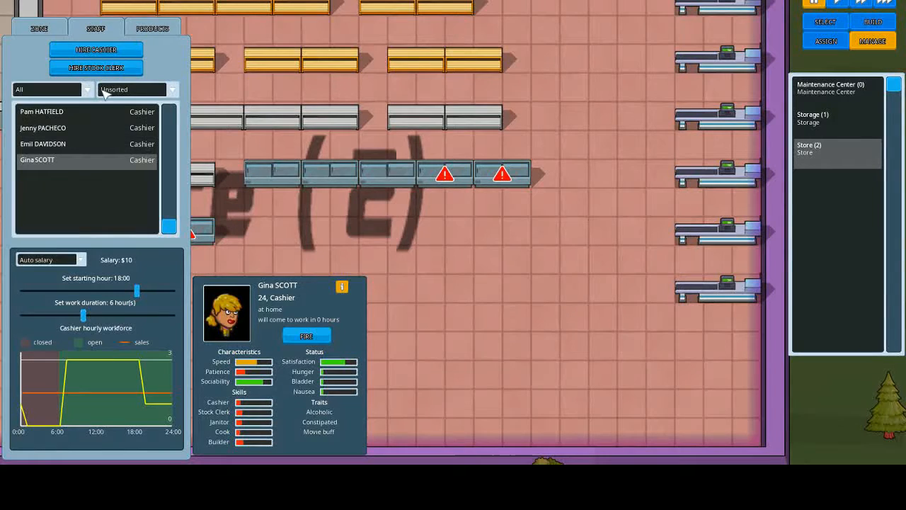
Step: Hire a fifth cashier on the same 18:00 six-hour shift and review the first cashier
{"action": "left_click", "coordinate": [97, 49]}
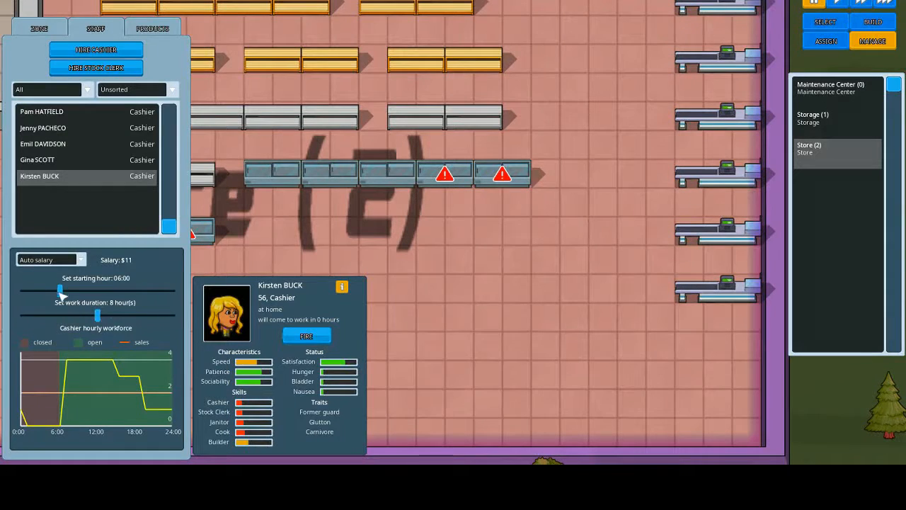
{"action": "left_click_drag", "start_coordinate": [61, 290], "coordinate": [124, 291]}
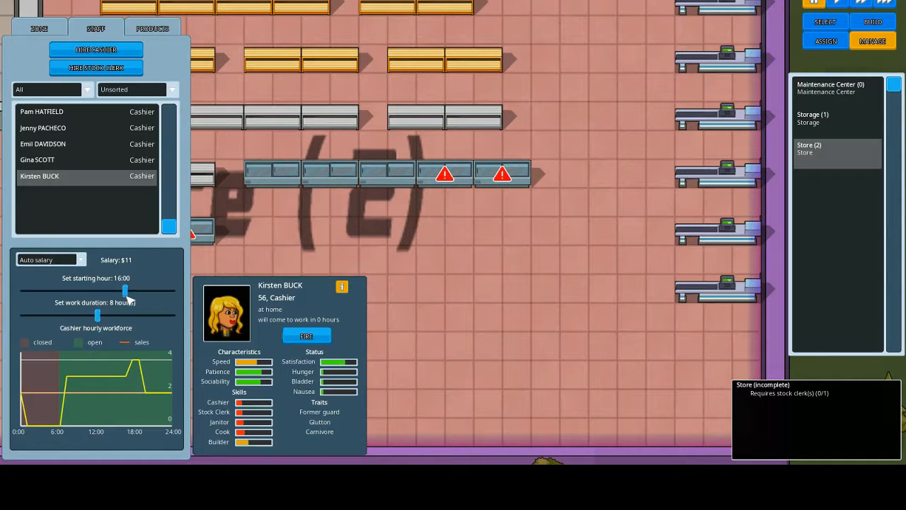
{"action": "left_click_drag", "start_coordinate": [125, 292], "coordinate": [136, 291]}
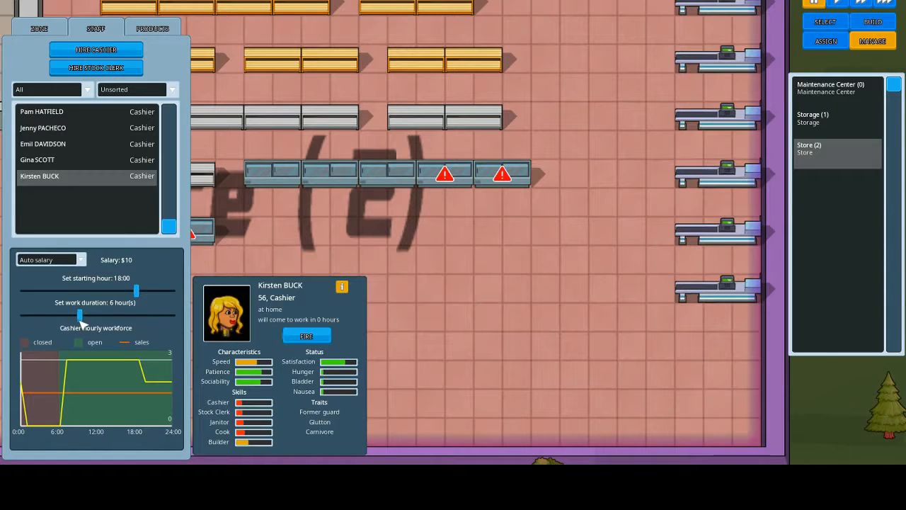
{"action": "mouse_move", "coordinate": [97, 50]}
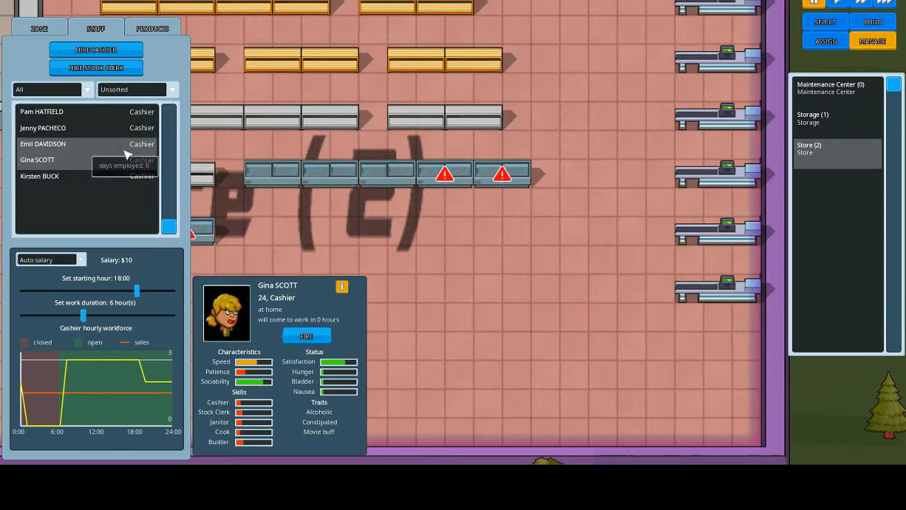
{"action": "left_click", "coordinate": [41, 110]}
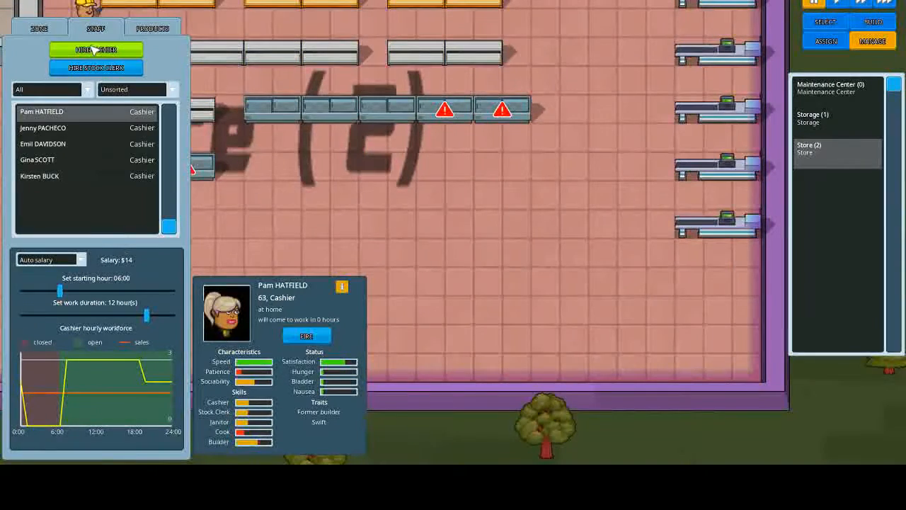
Step: Hire a sixth cashier on a 6-hour evening shift from 18:00
{"action": "left_click", "coordinate": [96, 49]}
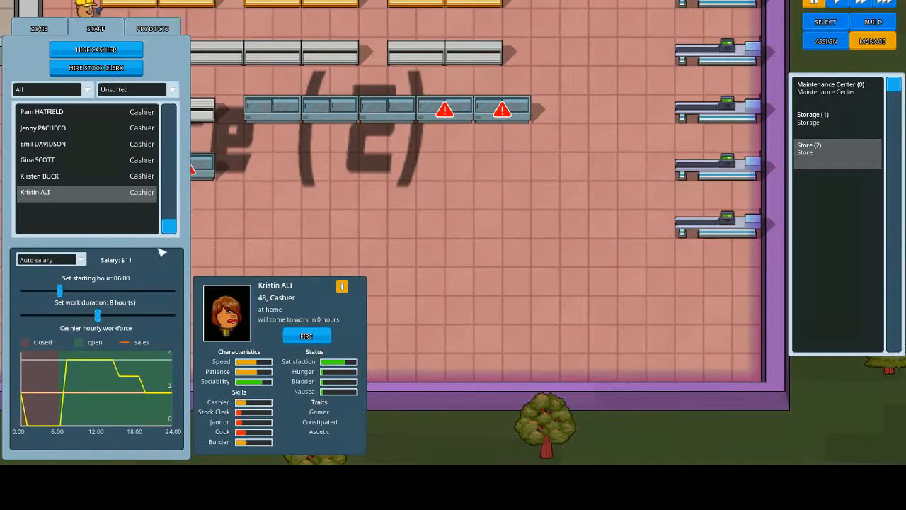
{"action": "left_click_drag", "start_coordinate": [60, 292], "coordinate": [102, 291]}
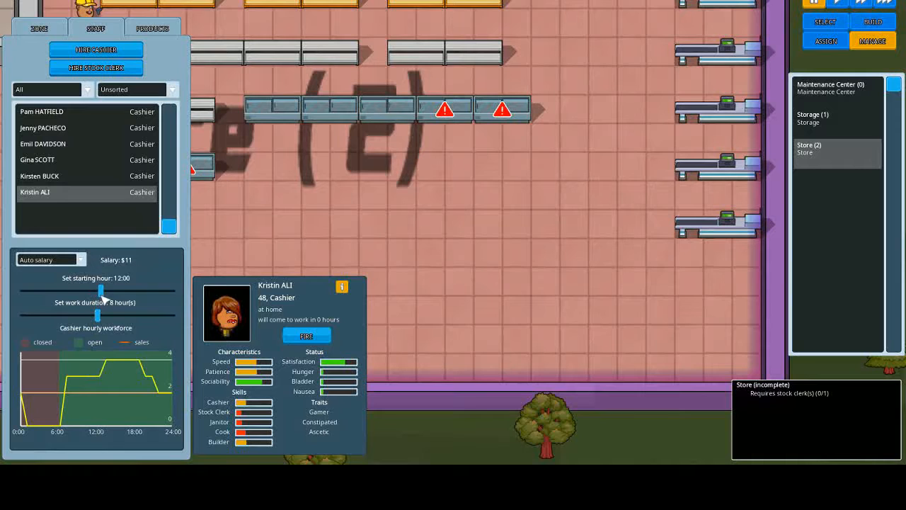
{"action": "left_click_drag", "start_coordinate": [100, 292], "coordinate": [126, 291]}
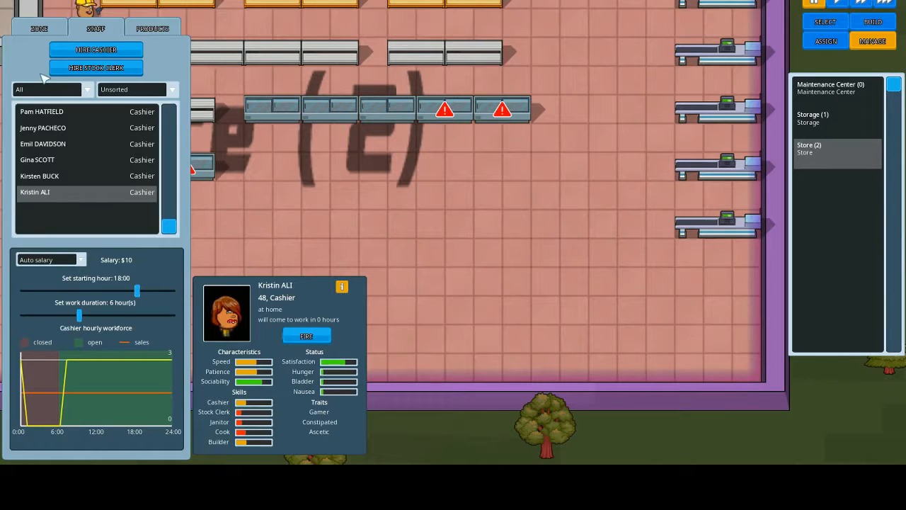
Step: Hire stock clerks, lengthening the first one's shift and moving the second to a later, shorter shift
{"action": "left_click", "coordinate": [96, 68]}
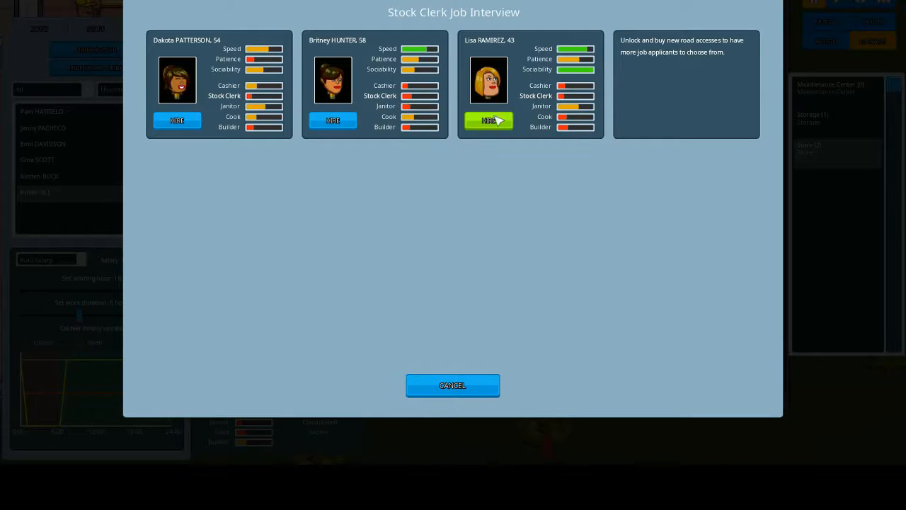
{"action": "left_click", "coordinate": [489, 119]}
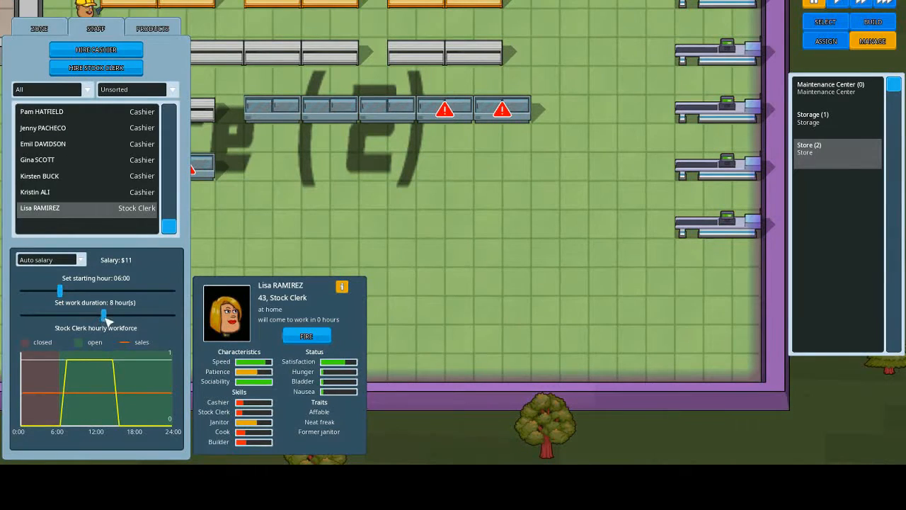
{"action": "left_click_drag", "start_coordinate": [105, 314], "coordinate": [144, 314]}
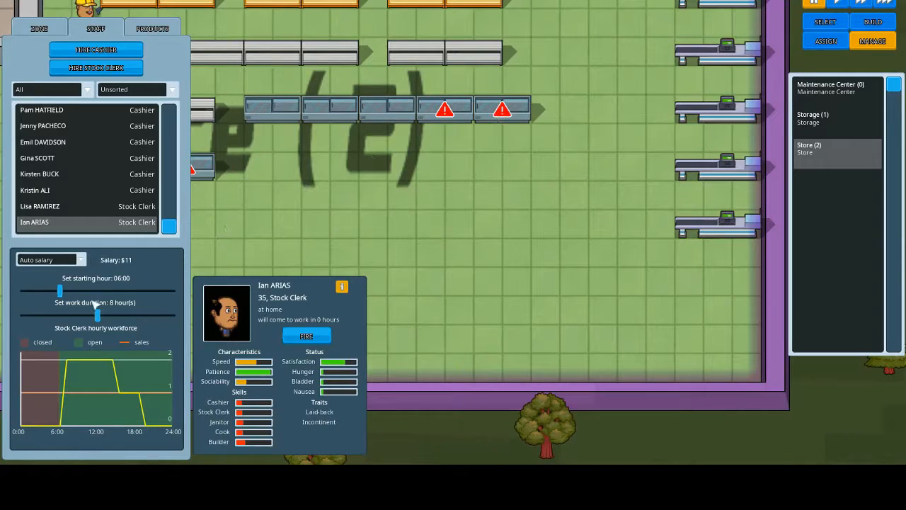
{"action": "left_click_drag", "start_coordinate": [59, 292], "coordinate": [122, 292]}
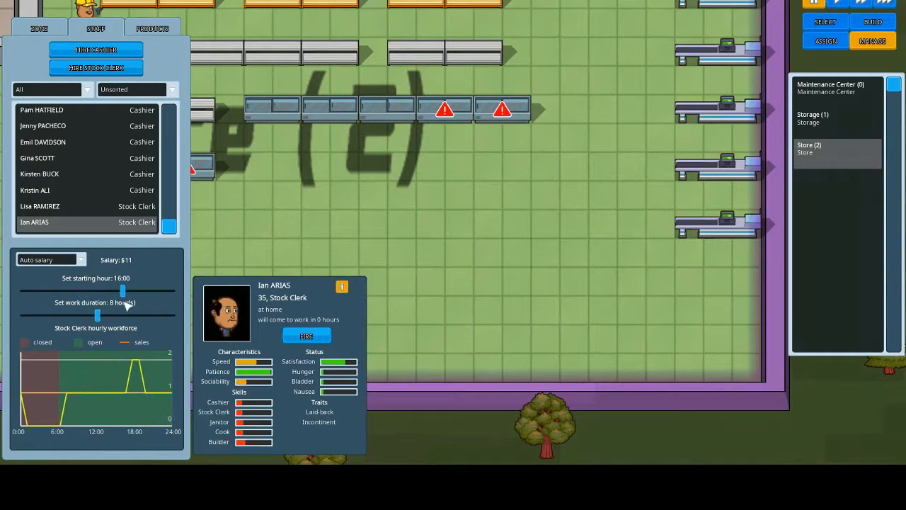
{"action": "left_click_drag", "start_coordinate": [122, 290], "coordinate": [136, 290]}
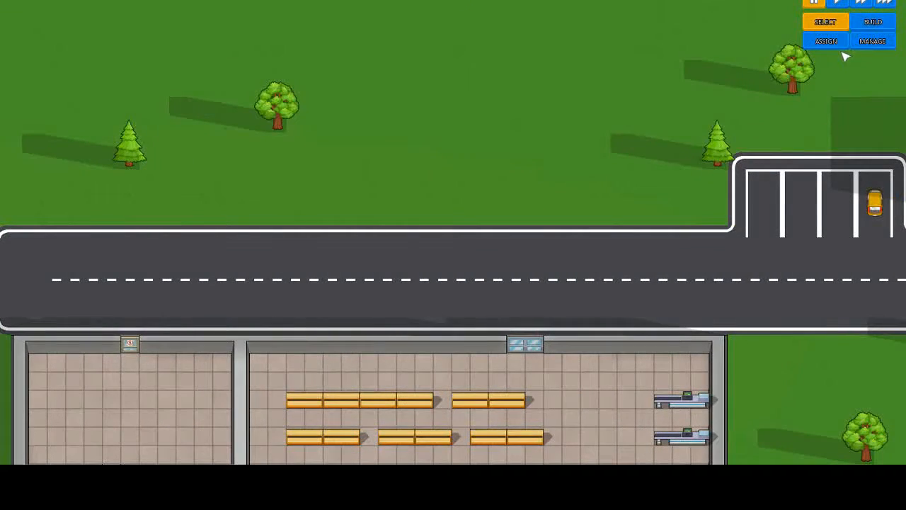
Step: Start building Roadwork to lay customer parking along the road
{"action": "left_click", "coordinate": [872, 40]}
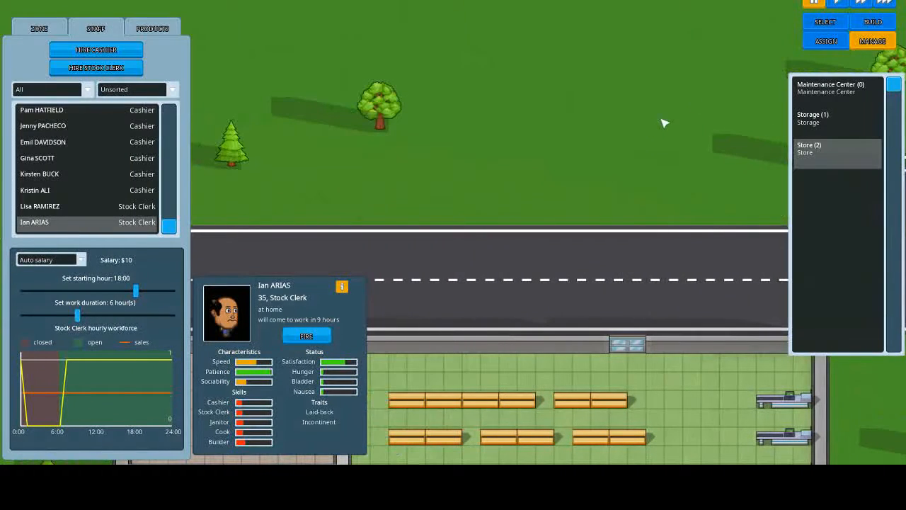
{"action": "left_click", "coordinate": [872, 22]}
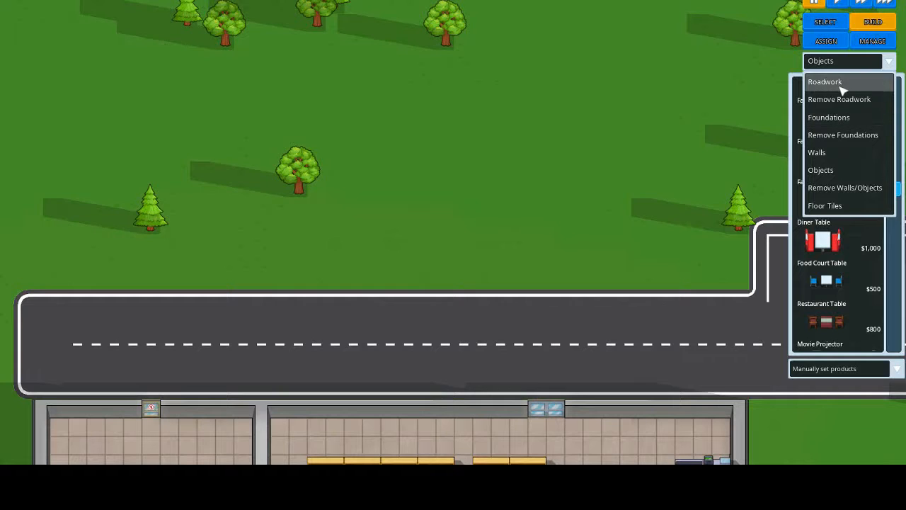
{"action": "left_click", "coordinate": [824, 80]}
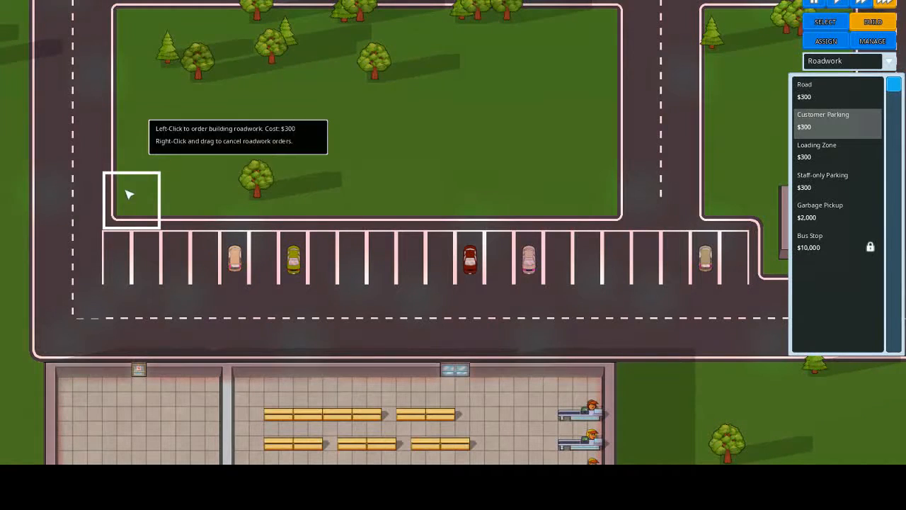
{"action": "mouse_move", "coordinate": [833, 96]}
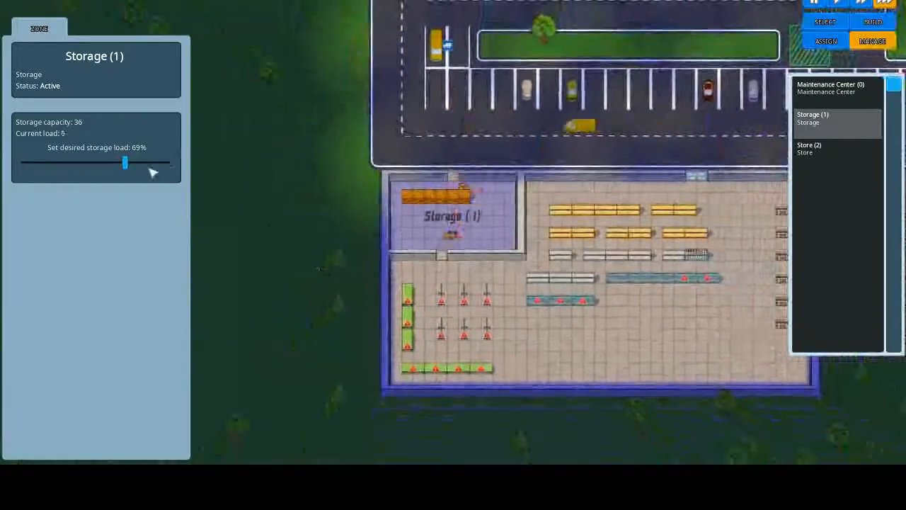
Step: Raise Storage (1)'s desired storage load to about 69%
{"action": "left_click_drag", "start_coordinate": [124, 162], "coordinate": [169, 163]}
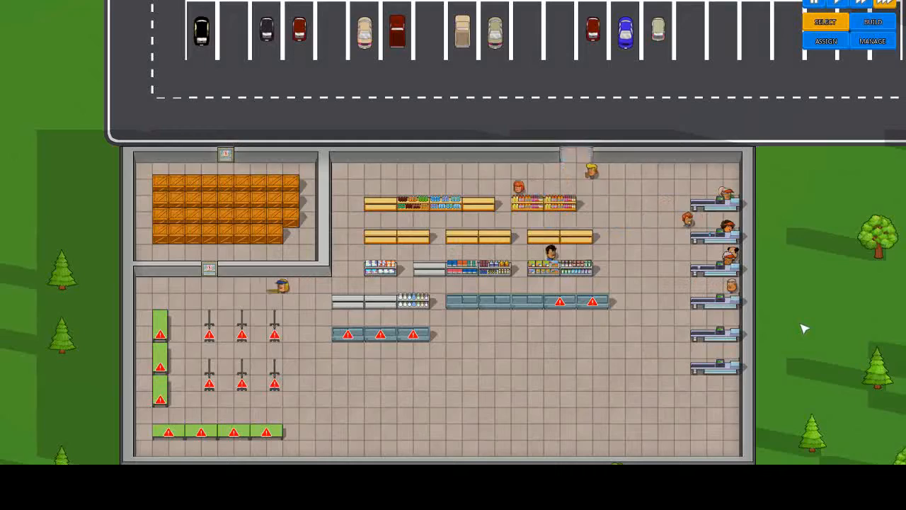
Step: Zoom out over the lot and bring up the Research projects window
{"action": "scroll", "scroll_direction": "down", "scroll_amount": 3}
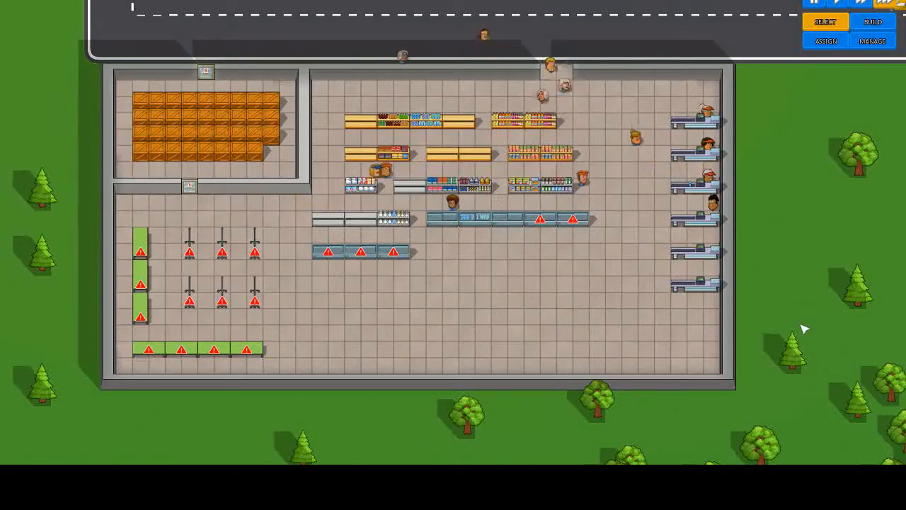
{"action": "scroll", "scroll_direction": "down", "scroll_amount": 3}
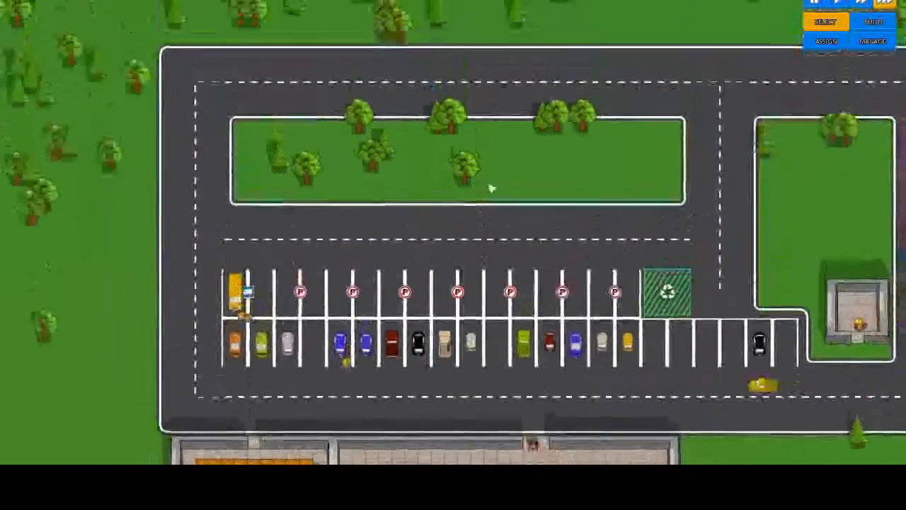
{"action": "left_click", "coordinate": [871, 23]}
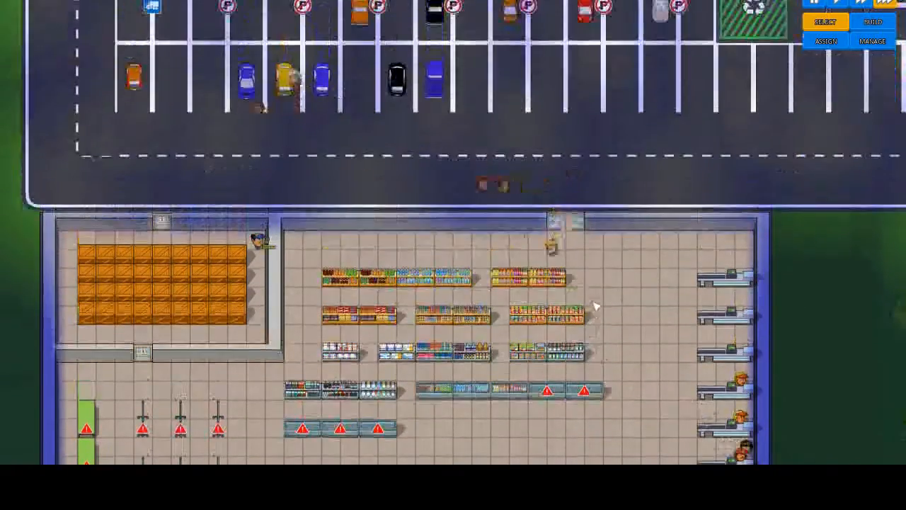
{"action": "scroll", "scroll_direction": "down", "scroll_amount": 3}
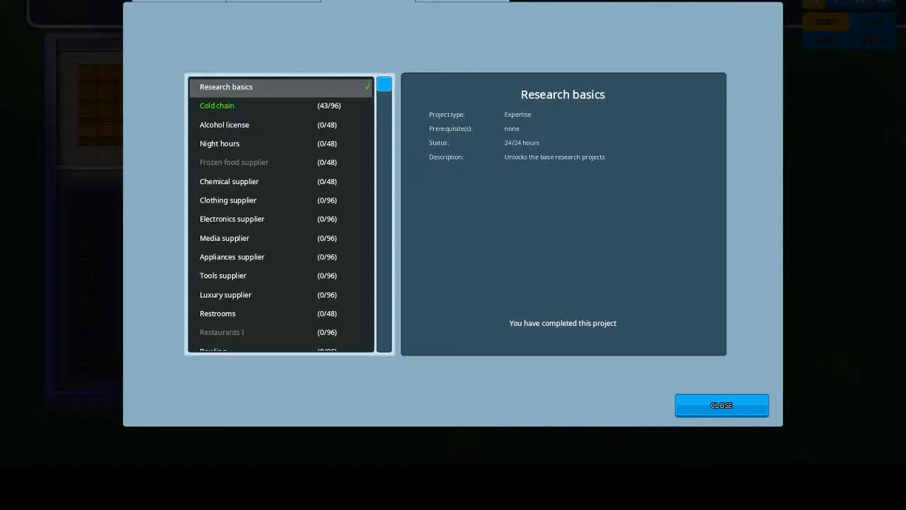
{"action": "mouse_move", "coordinate": [723, 254]}
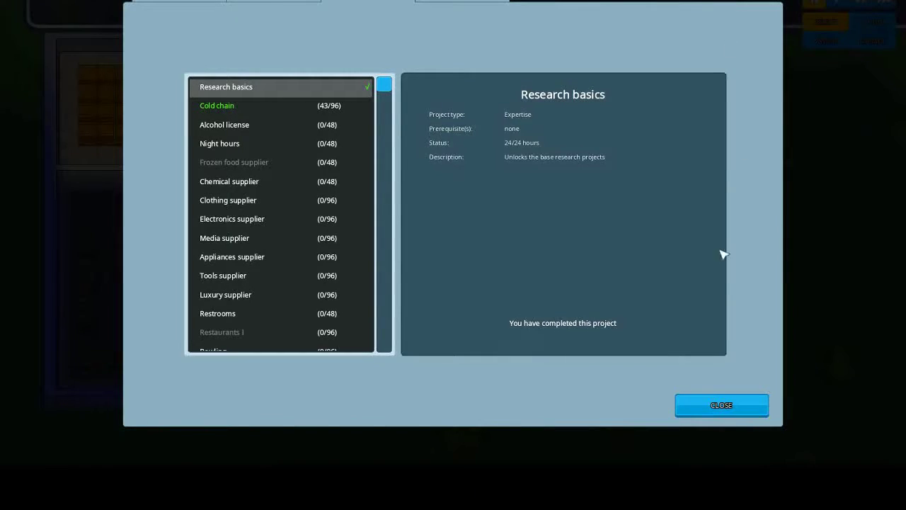
Step: View the Cold chain project details, then close the research projects screen
{"action": "left_click", "coordinate": [240, 104]}
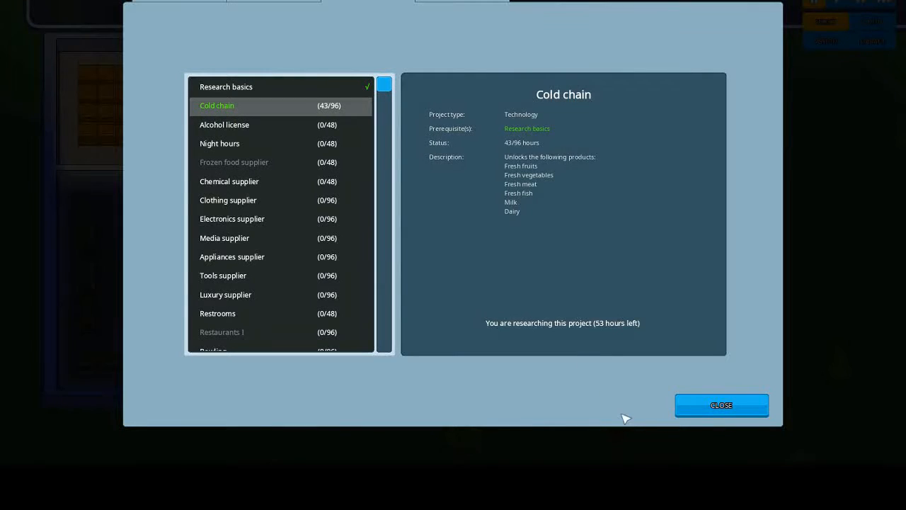
{"action": "mouse_move", "coordinate": [722, 407]}
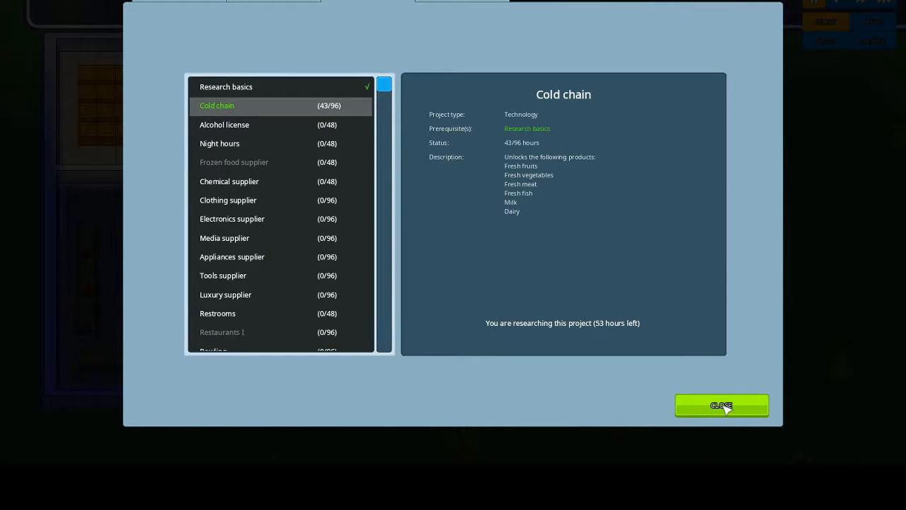
{"action": "left_click", "coordinate": [721, 404]}
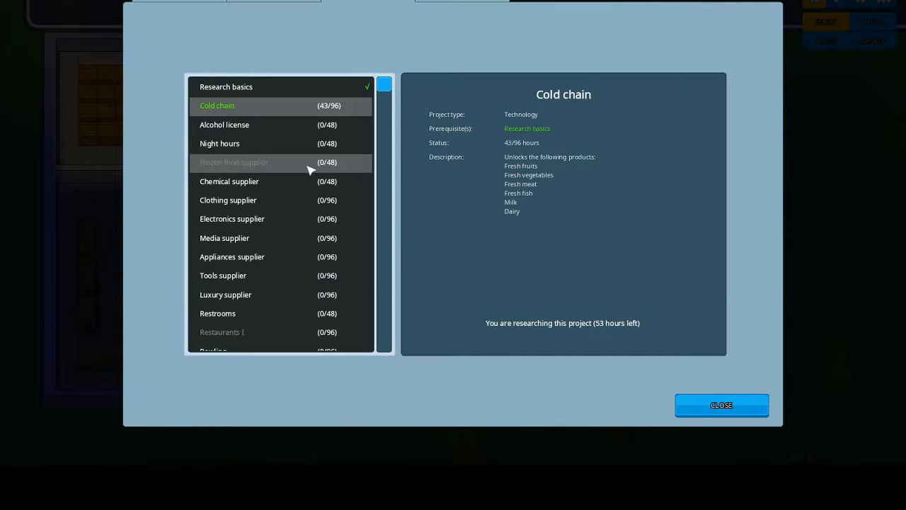
{"action": "mouse_move", "coordinate": [305, 144]}
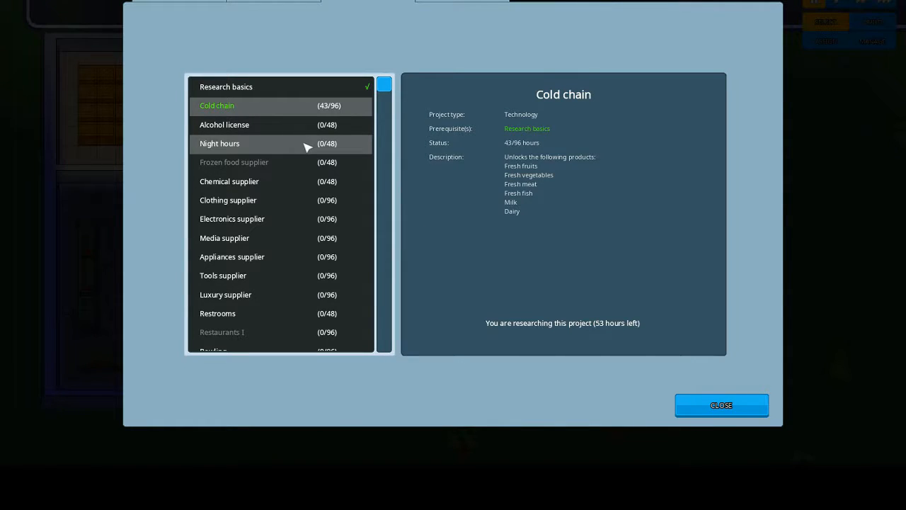
{"action": "mouse_move", "coordinate": [301, 192]}
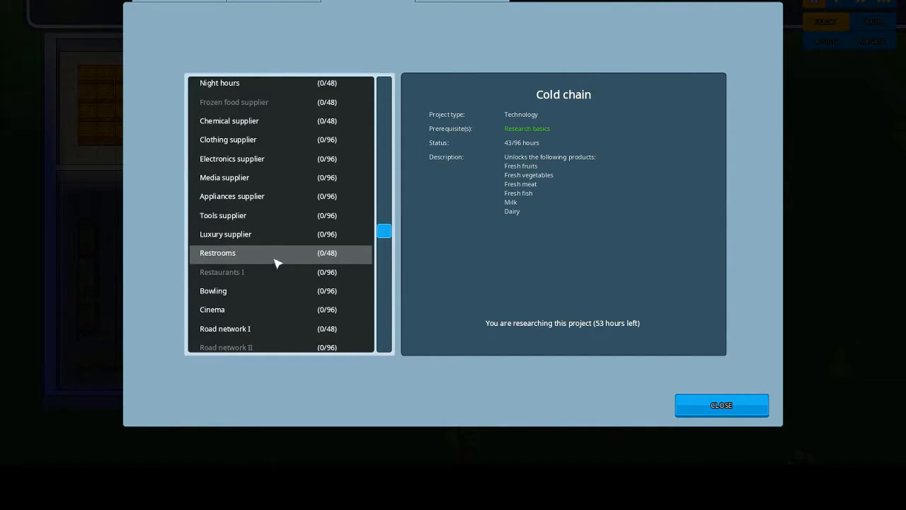
{"action": "left_click", "coordinate": [722, 405]}
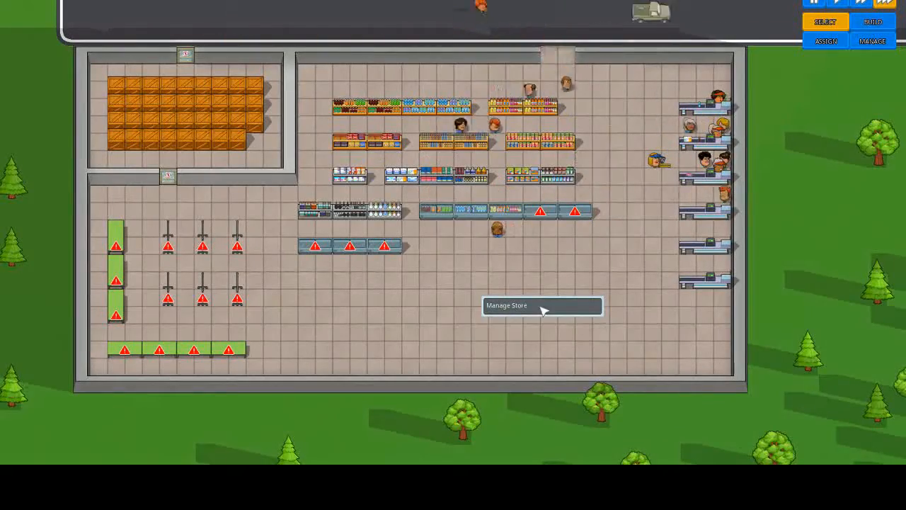
Step: Choose Manage Store from the store floor popup
{"action": "left_click", "coordinate": [541, 305]}
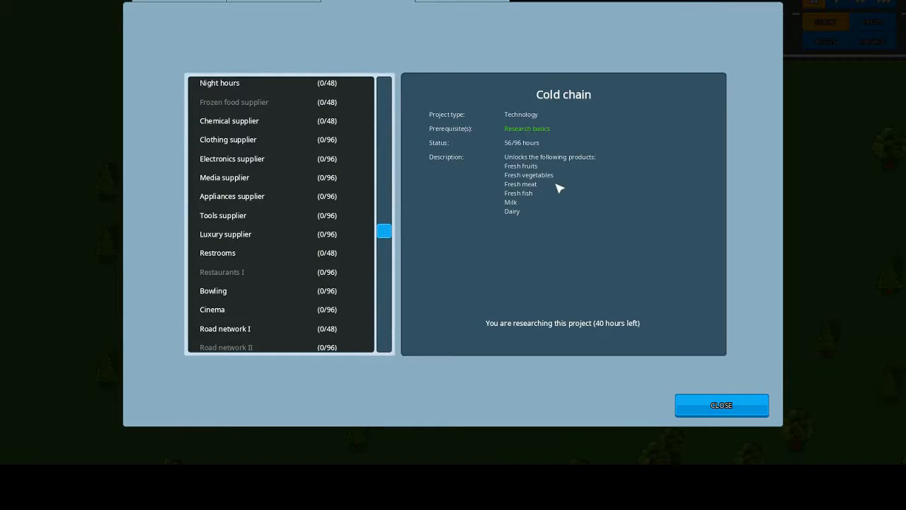
{"action": "mouse_move", "coordinate": [564, 195]}
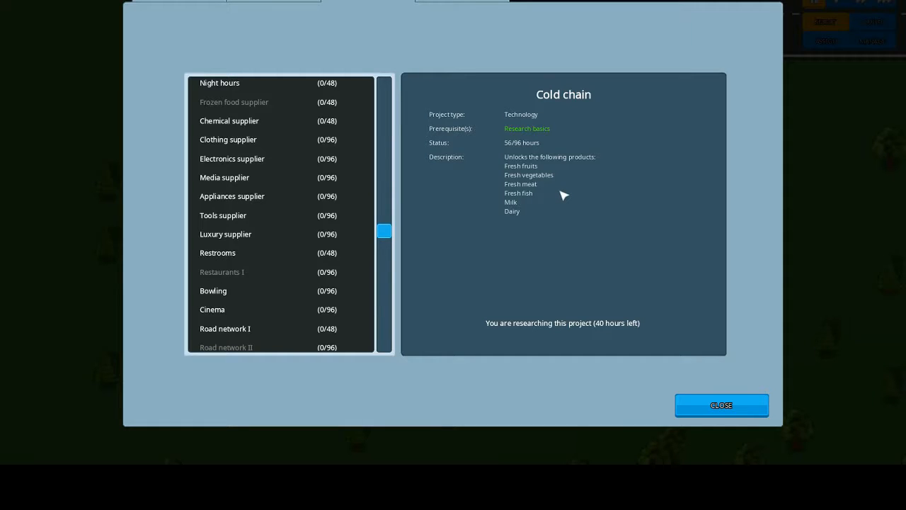
{"action": "mouse_move", "coordinate": [721, 405]}
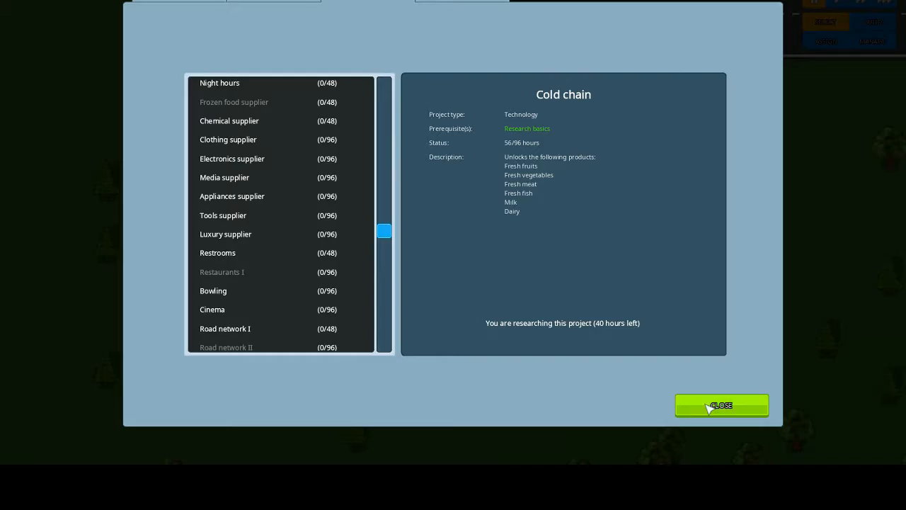
Step: Close the research window and return to the busy store floor
{"action": "left_click", "coordinate": [722, 405]}
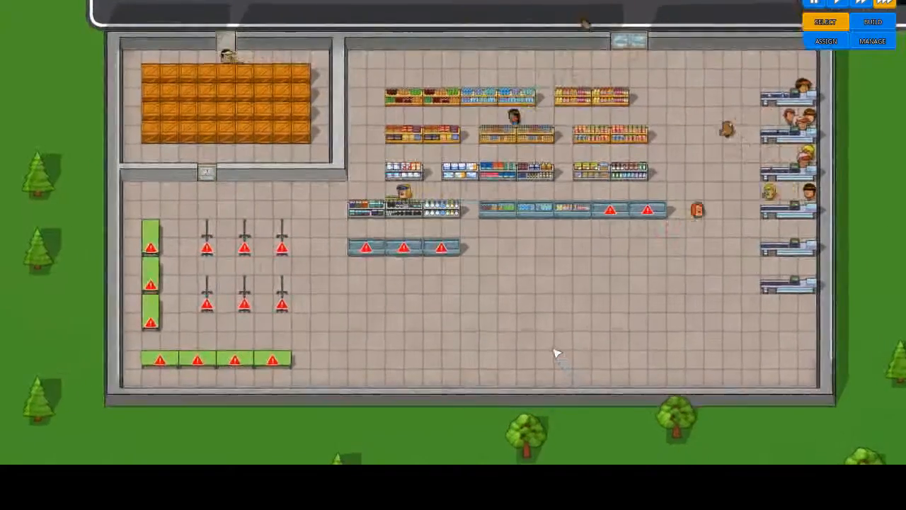